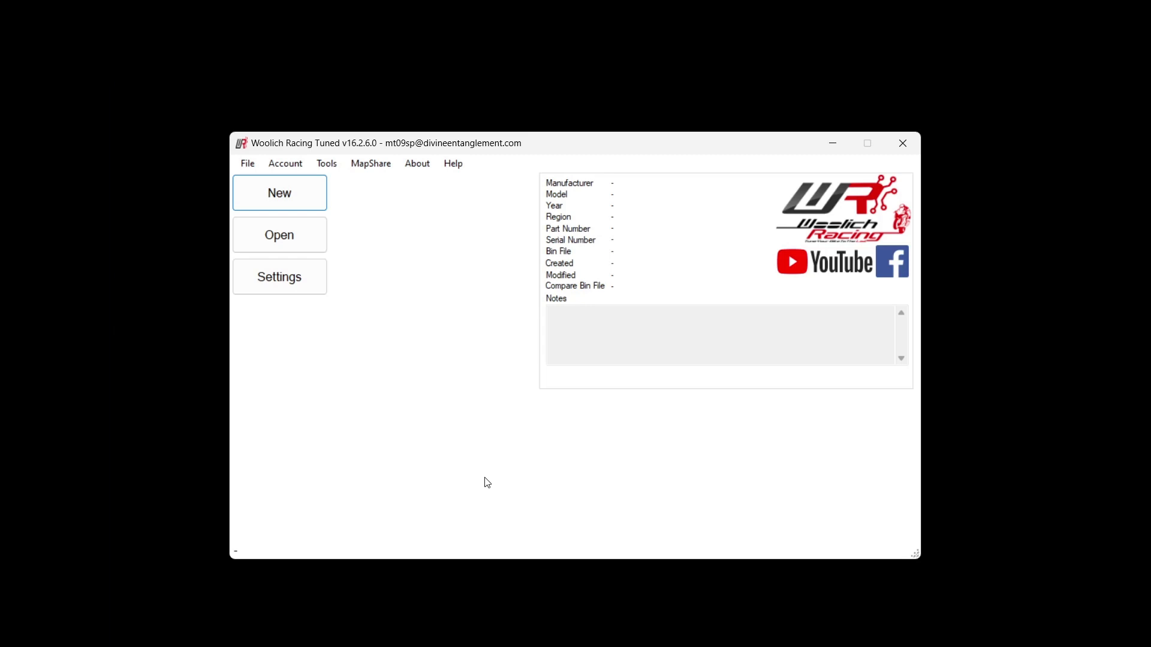
pyautogui.moveTo(333, 212)
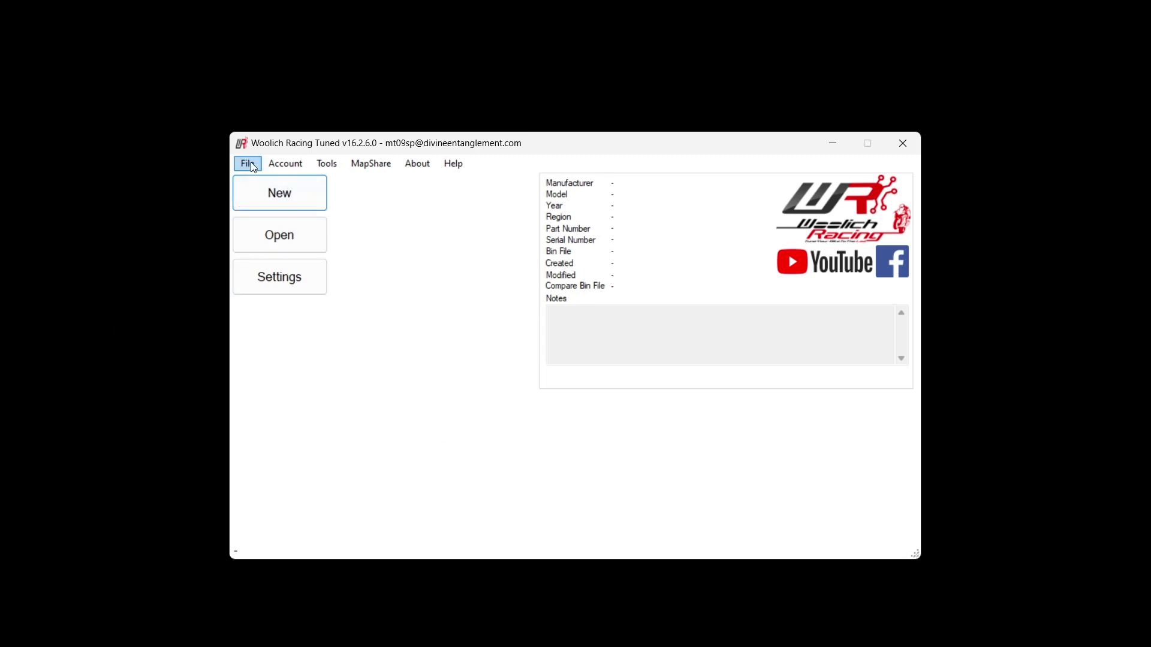
# - Open mybike.wrb from the woolich-tunes folder via File > Open File
pyautogui.click(247, 163)
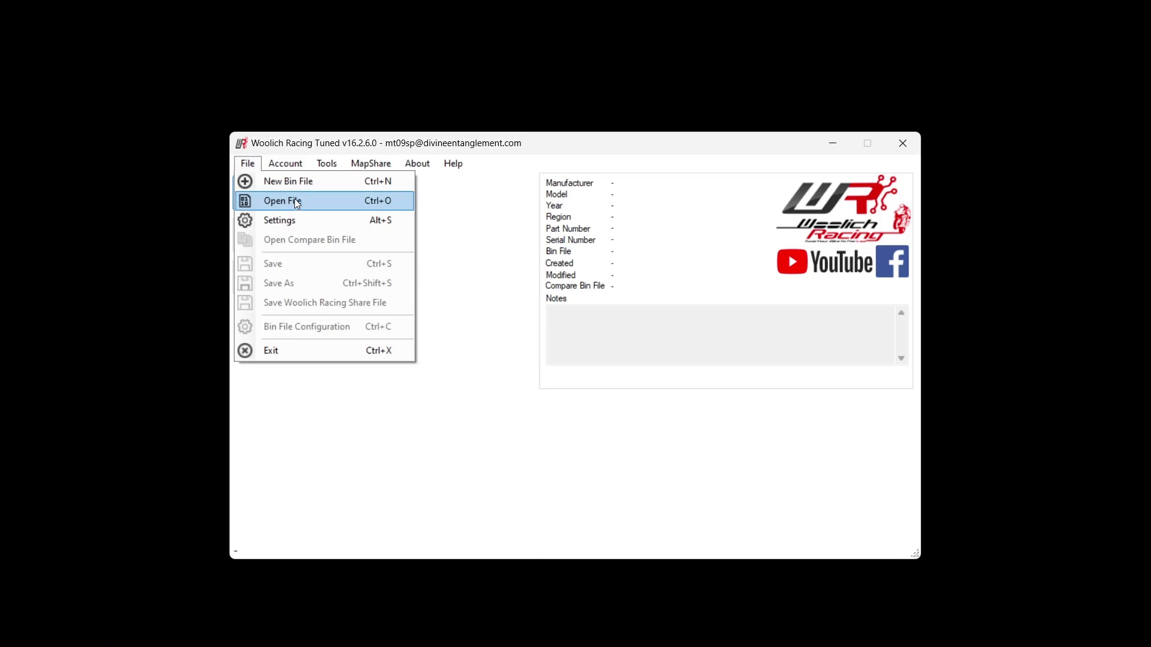
pyautogui.click(281, 200)
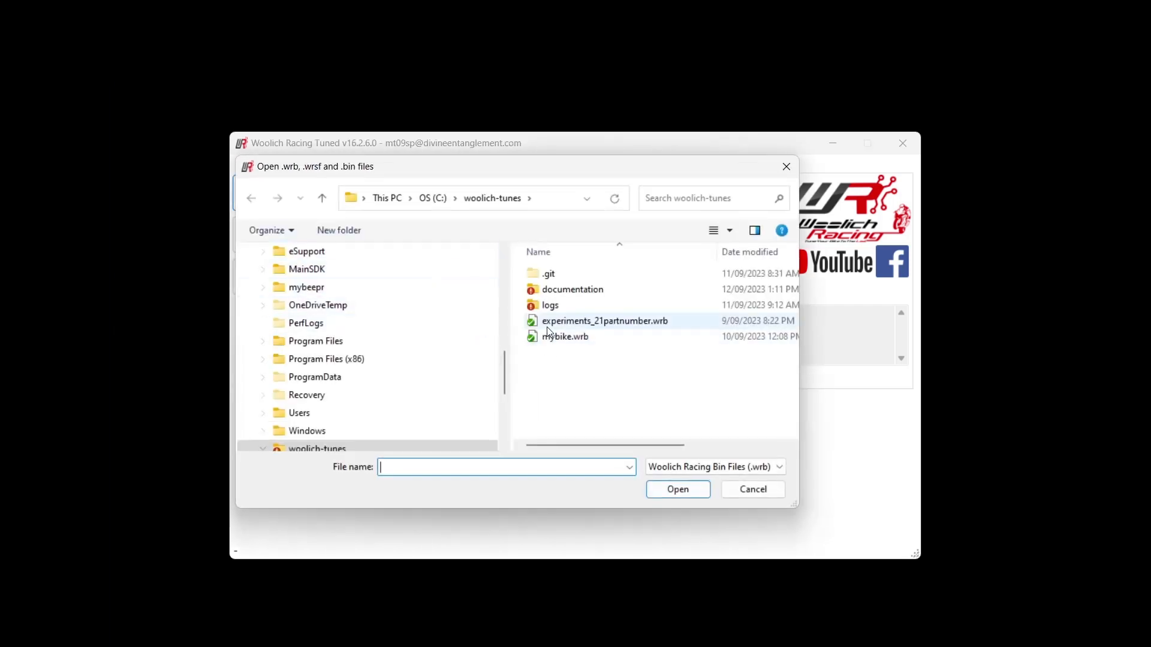
pyautogui.click(565, 336)
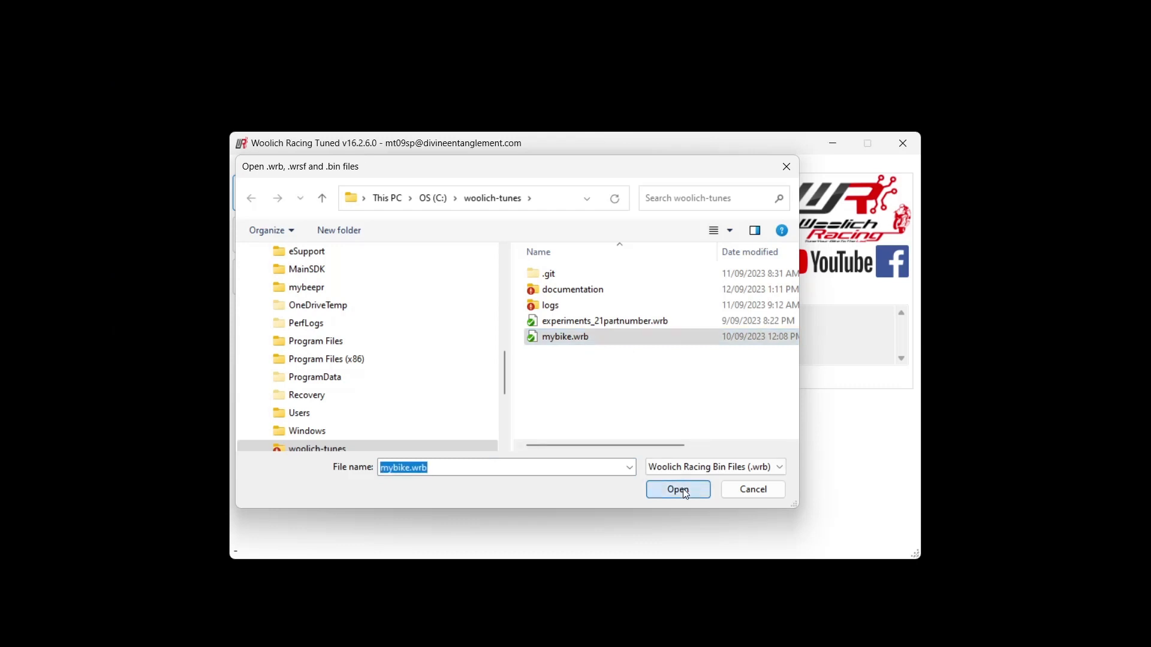
pyautogui.click(677, 489)
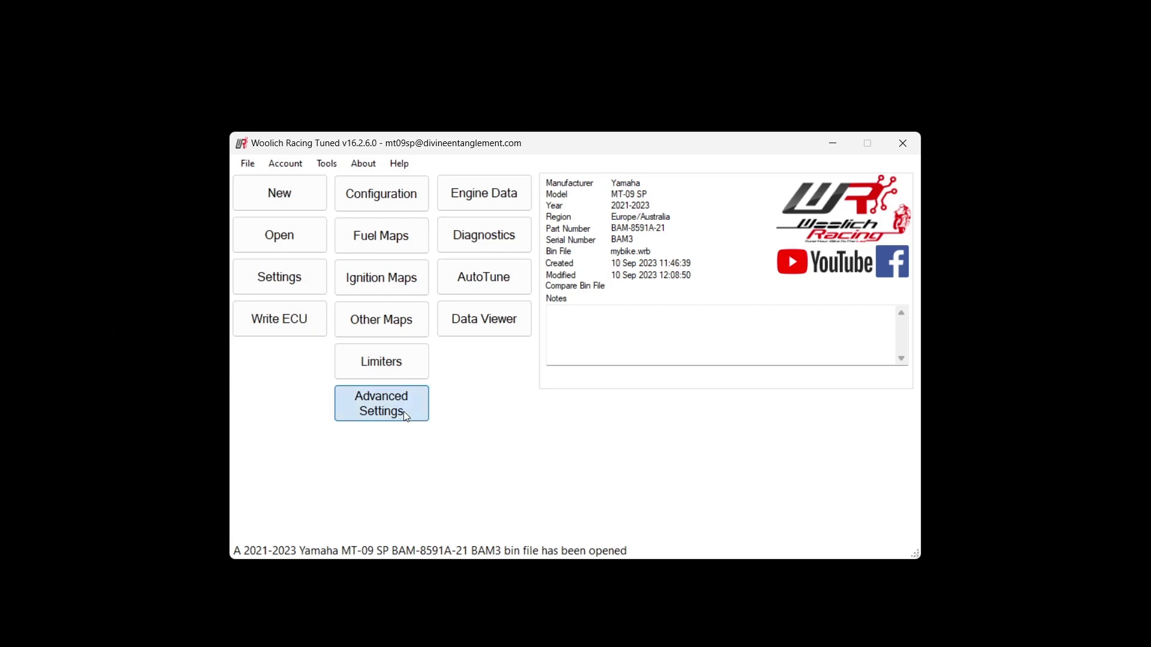
# - Tick Disable Fuel Cut in the bin's Advanced Settings
pyautogui.click(381, 403)
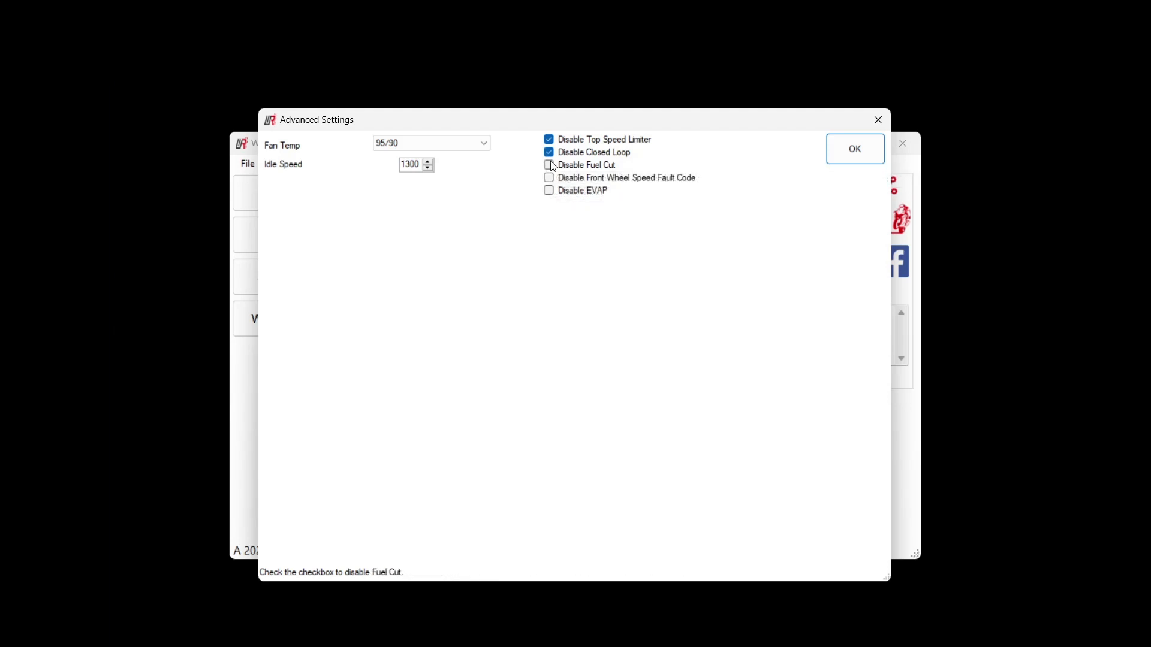
pyautogui.click(549, 164)
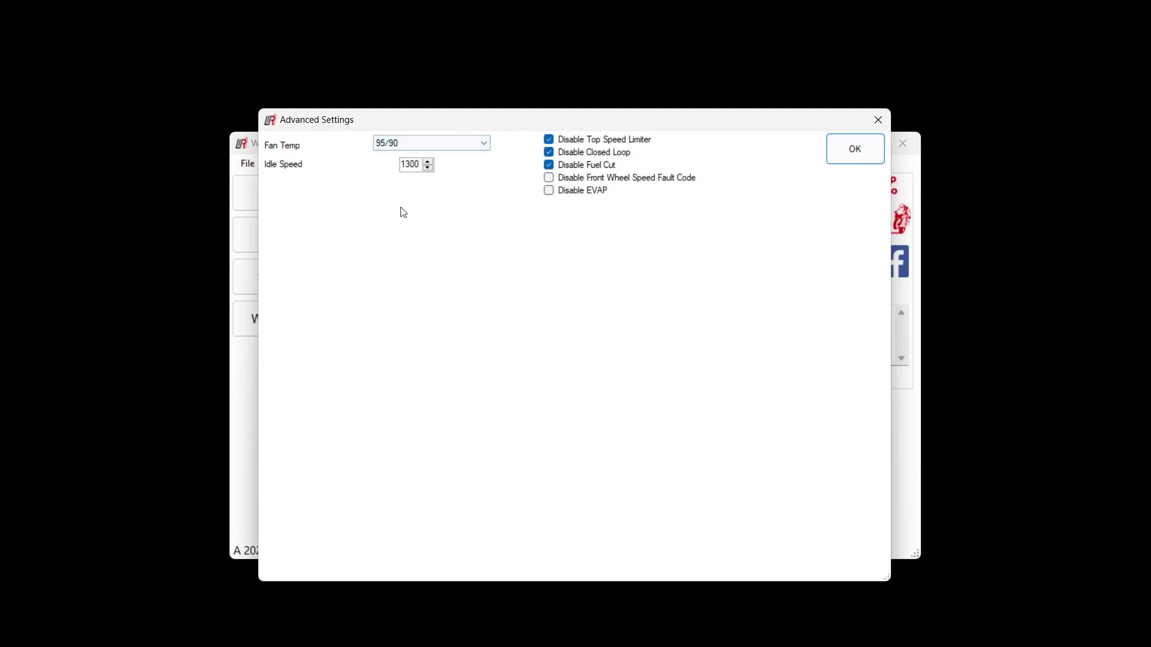
pyautogui.moveTo(594, 152)
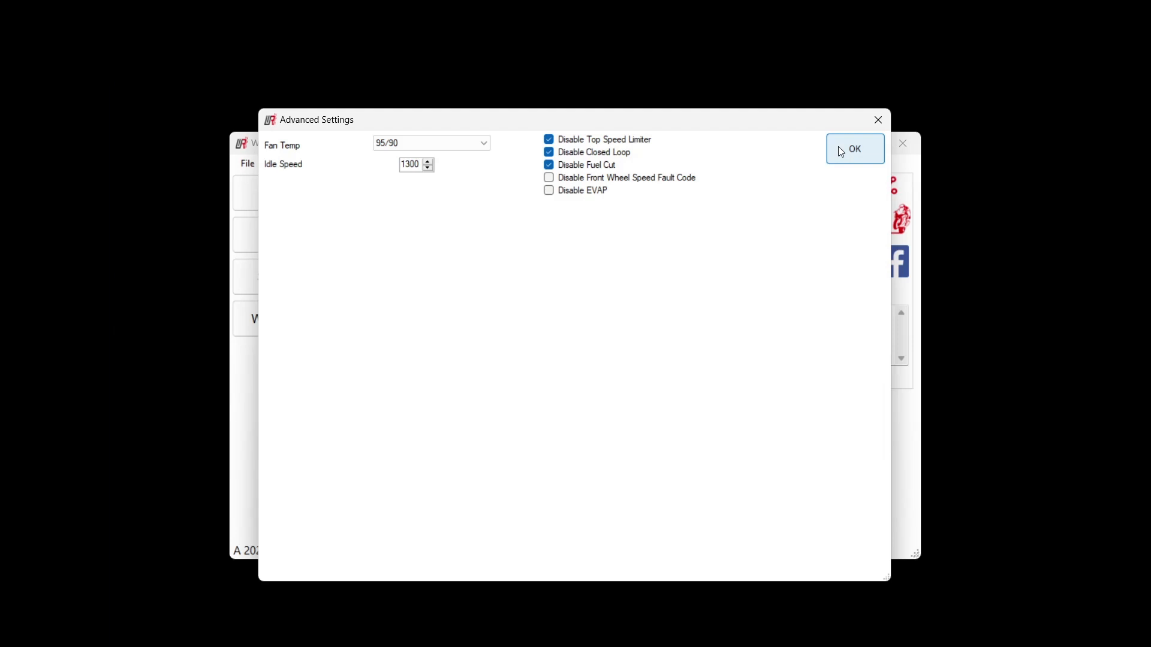
# - Confirm the Advanced Settings dialog with OK
pyautogui.click(853, 149)
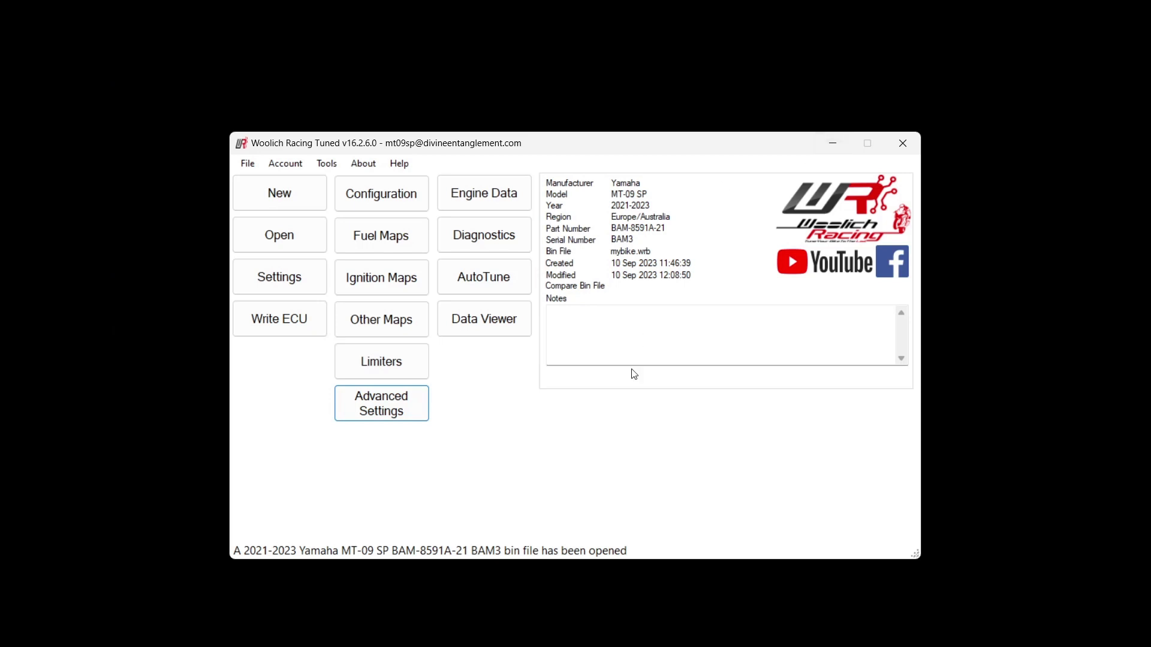
pyautogui.moveTo(549, 453)
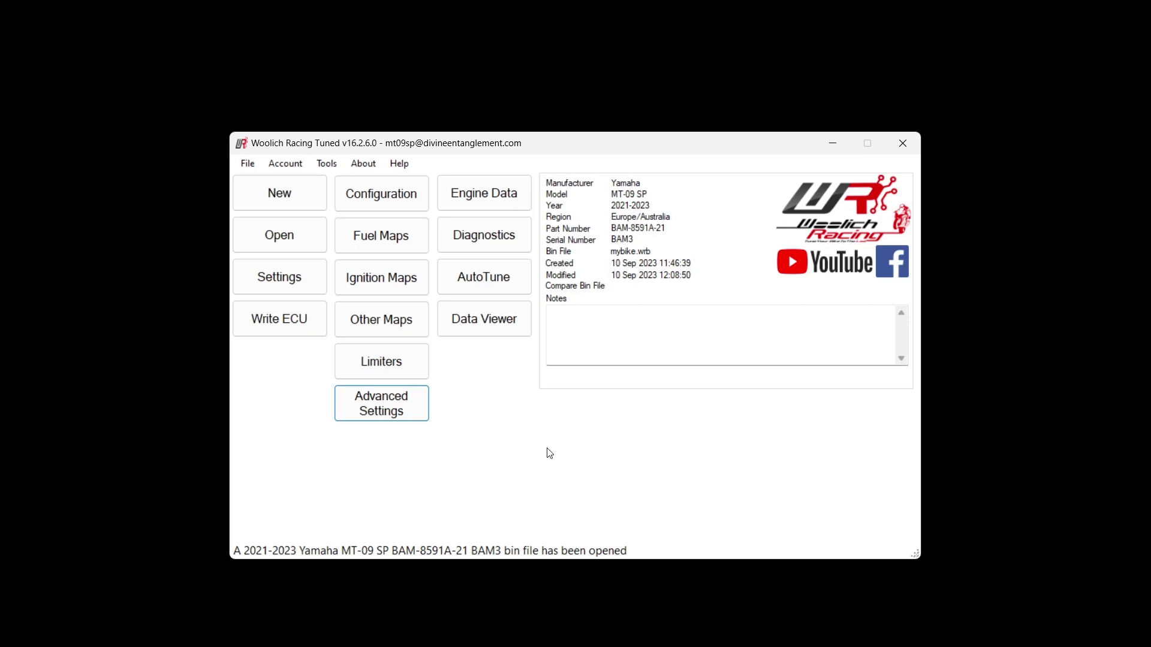
pyautogui.moveTo(550, 453)
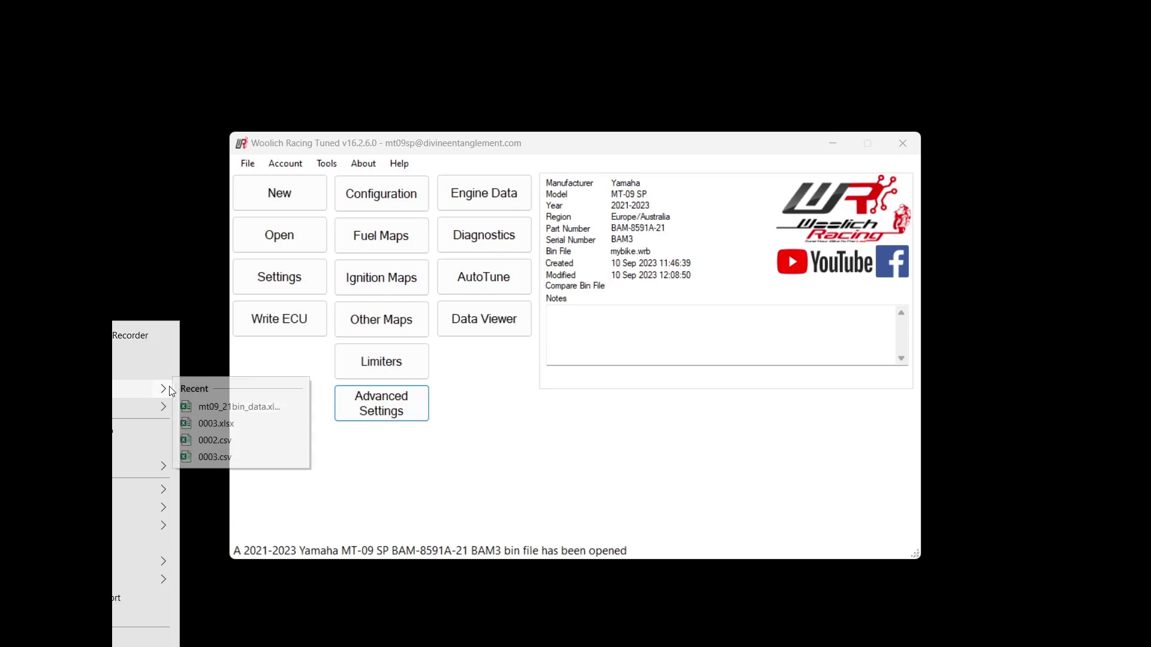
pyautogui.moveTo(215, 424)
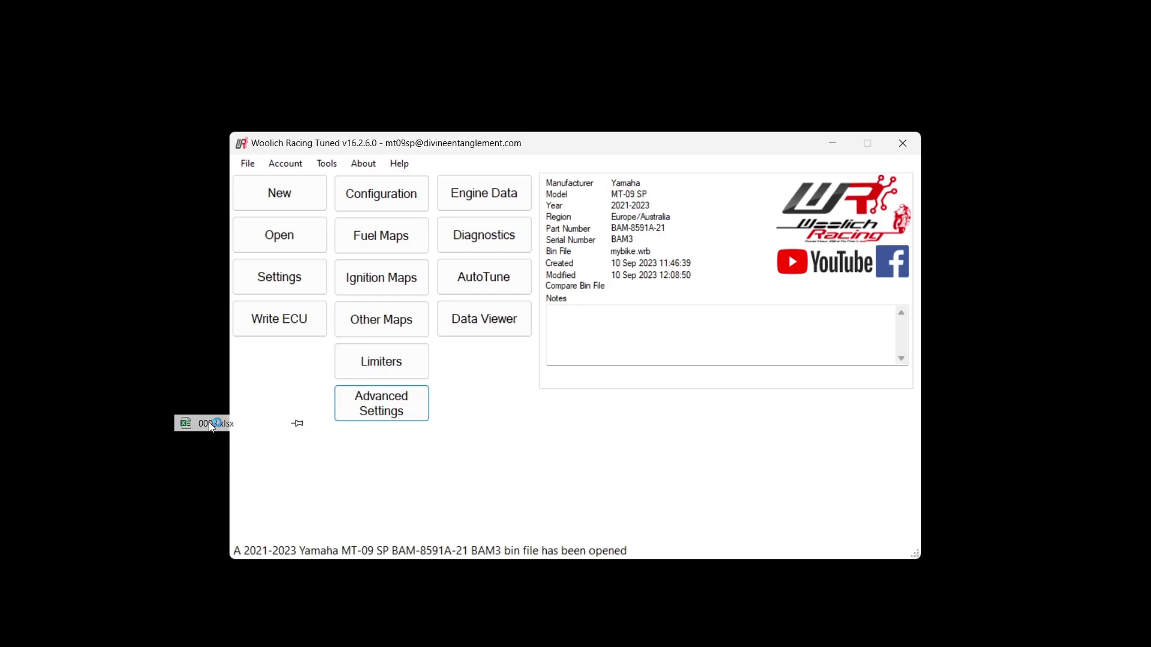
pyautogui.doubleClick(205, 423)
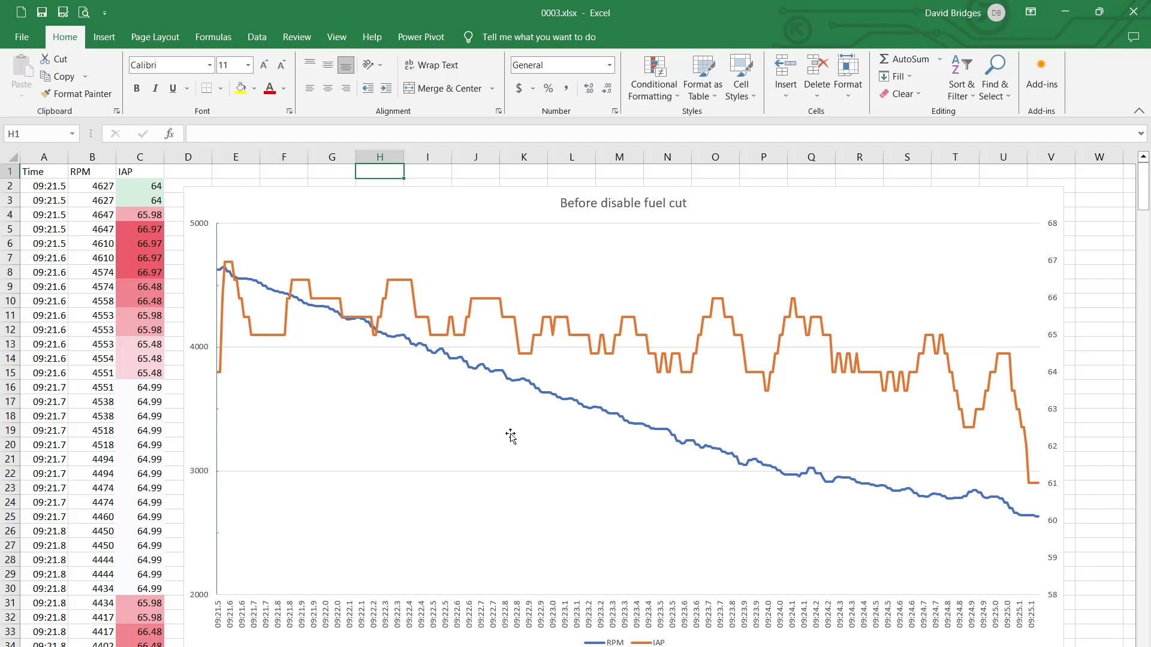
pyautogui.moveTo(486, 54)
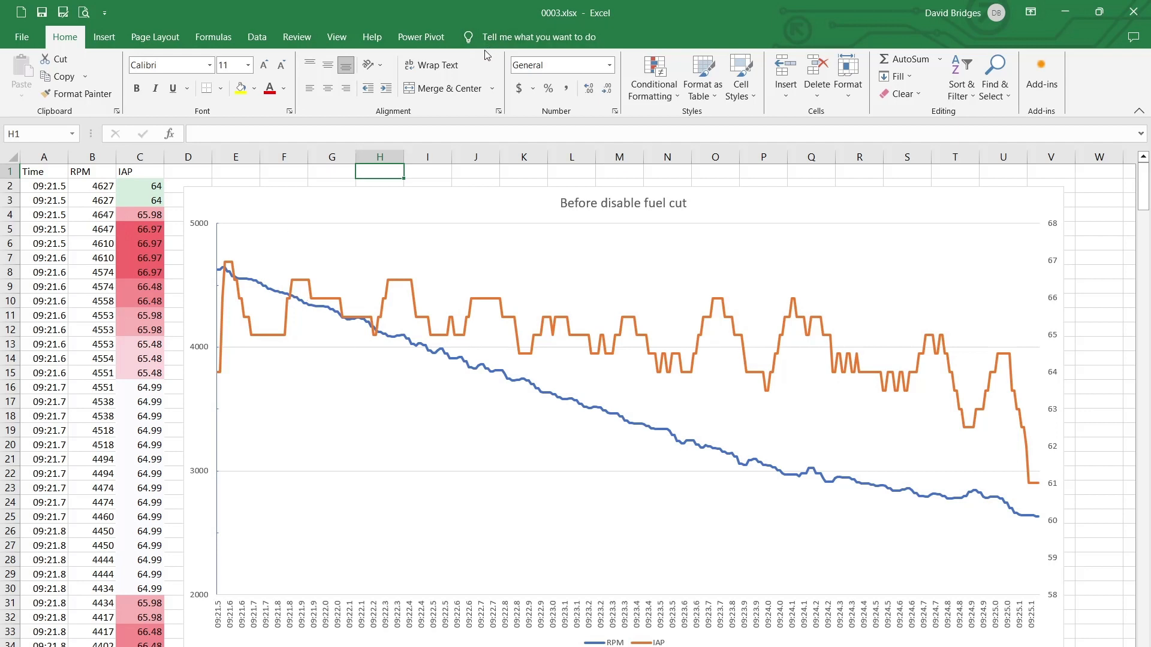
pyautogui.moveTo(543, 343)
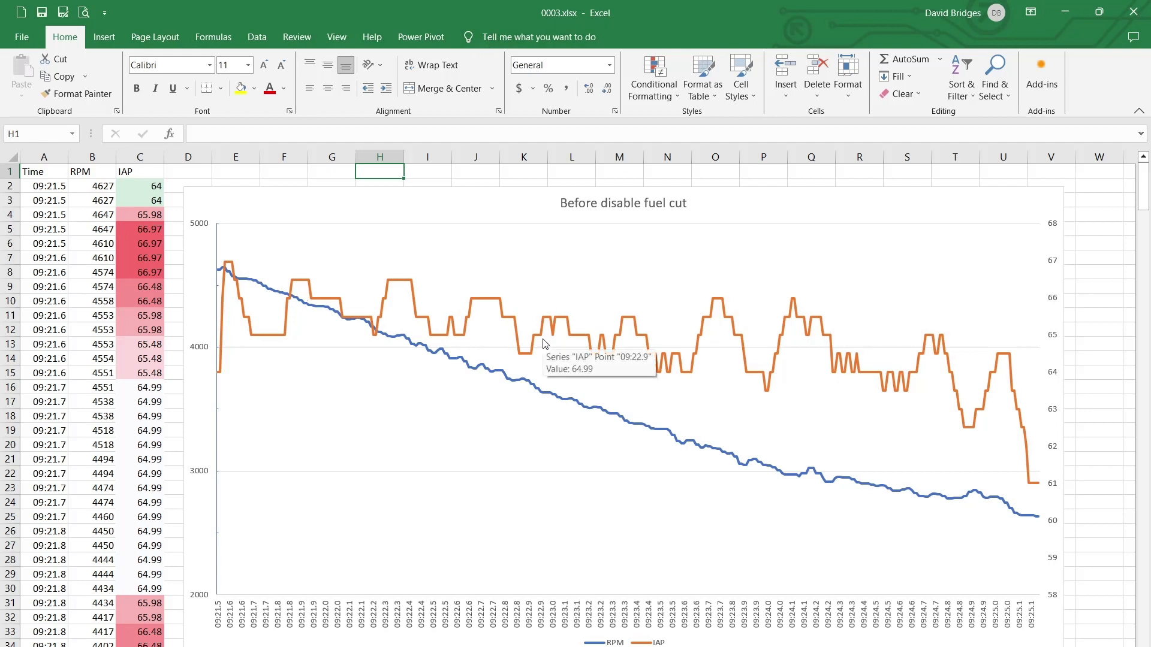
pyautogui.moveTo(376, 429)
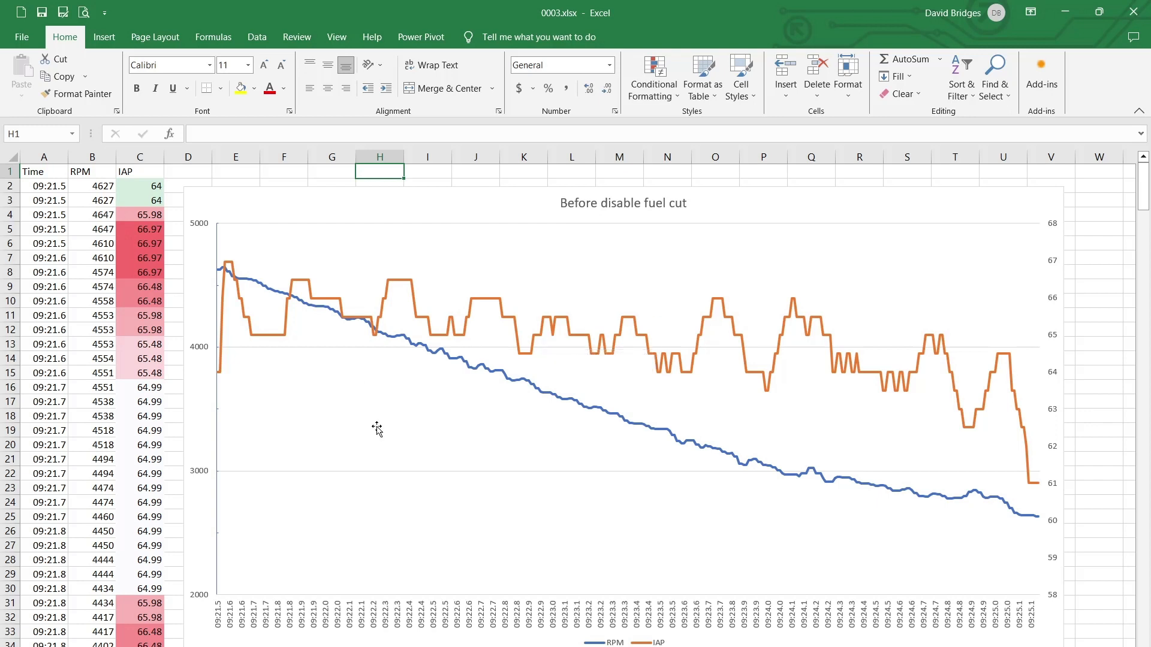
pyautogui.moveTo(353, 365)
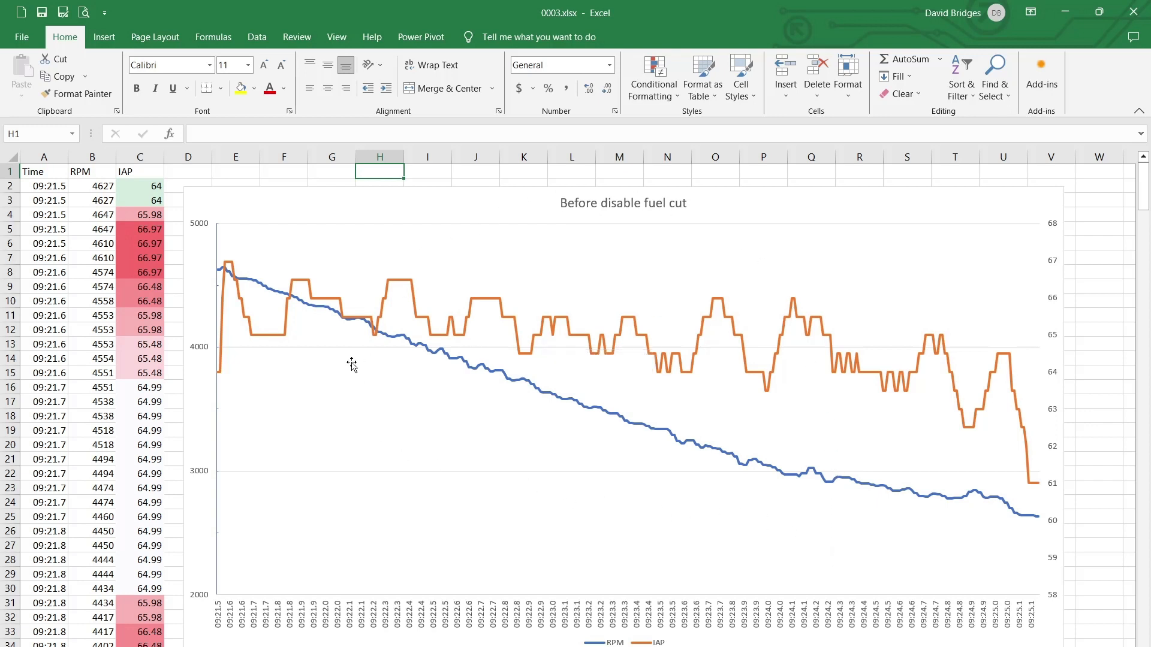
pyautogui.moveTo(631, 542)
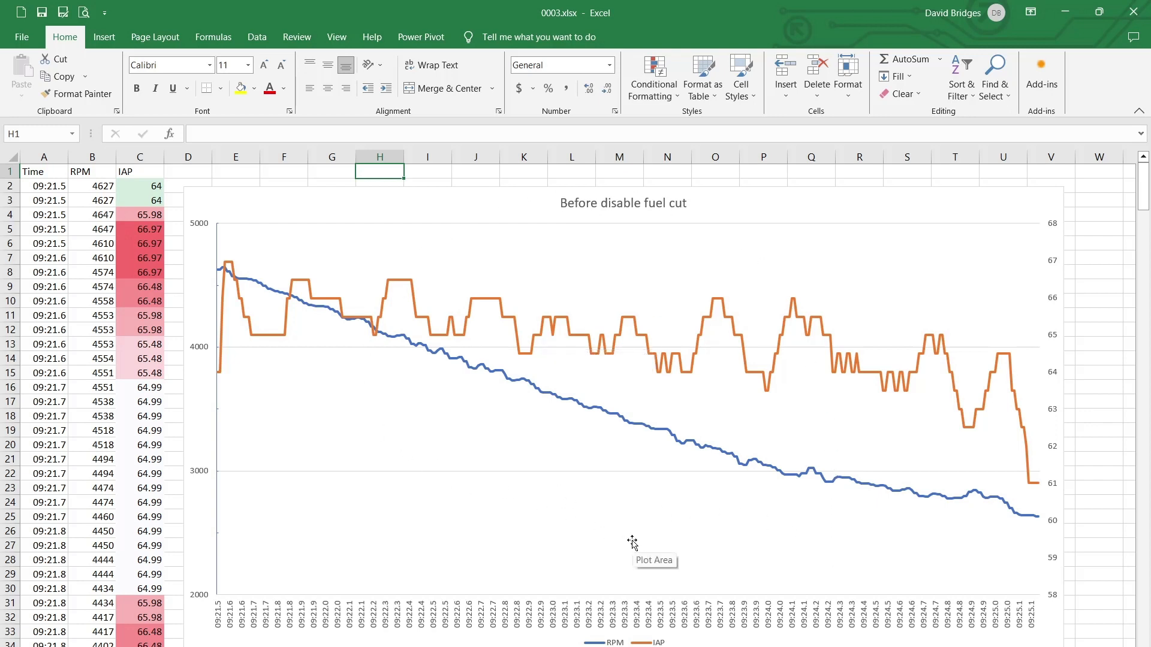
pyautogui.moveTo(441, 399)
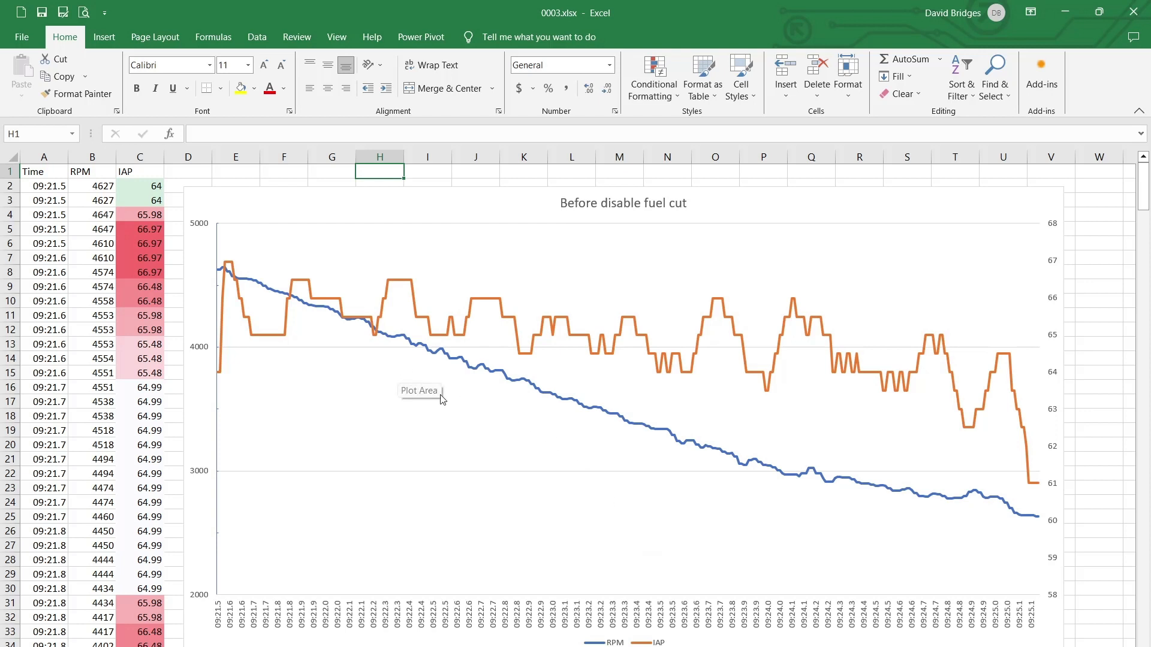
pyautogui.moveTo(593, 494)
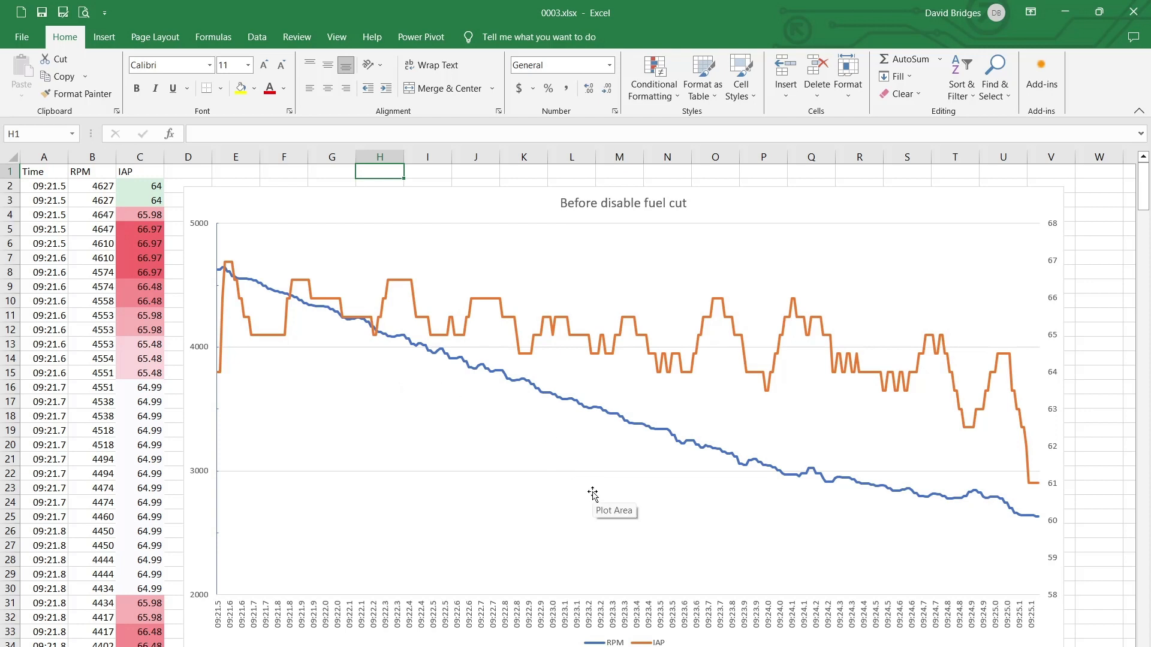
pyautogui.moveTo(228, 273)
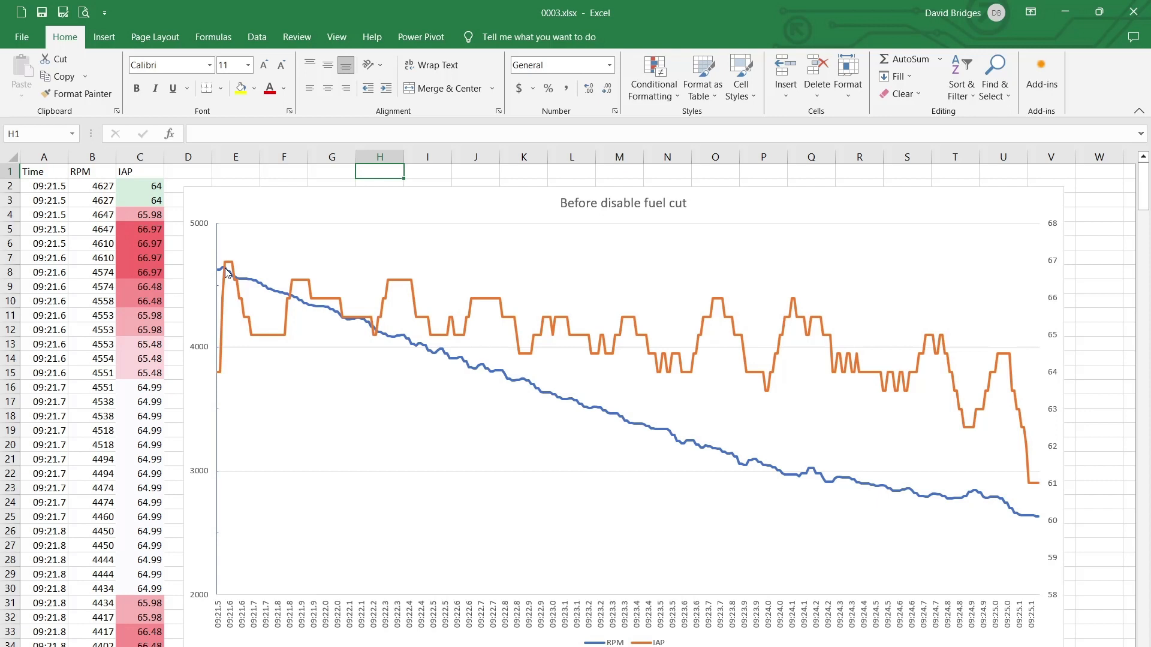
pyautogui.moveTo(228, 274)
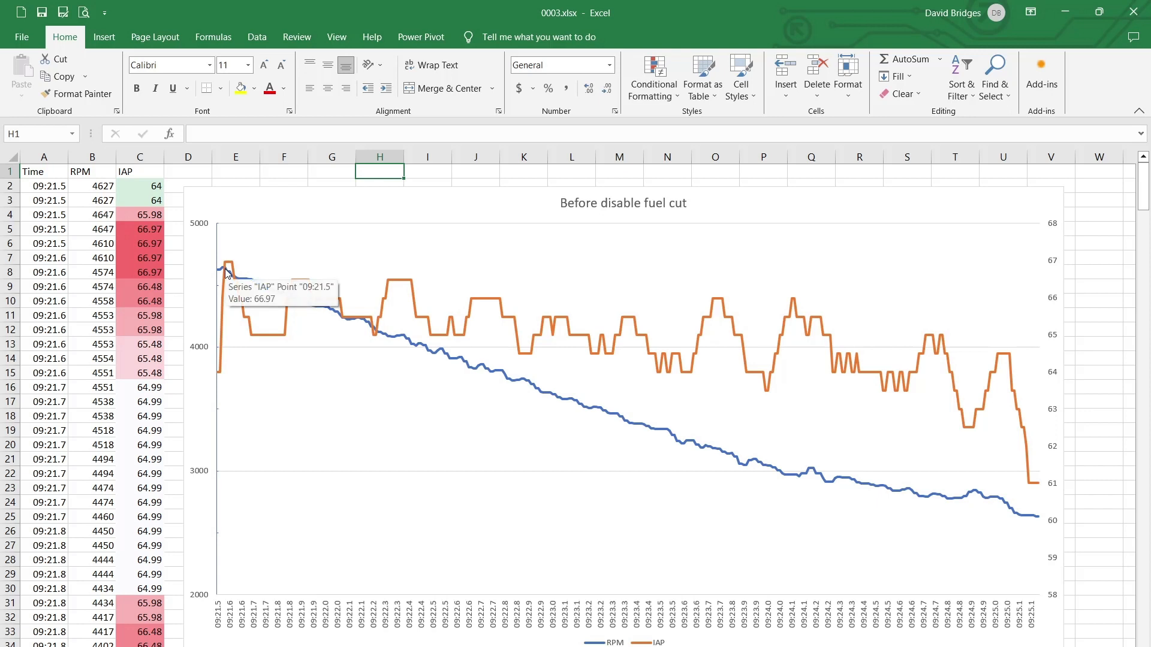
pyautogui.moveTo(221, 271)
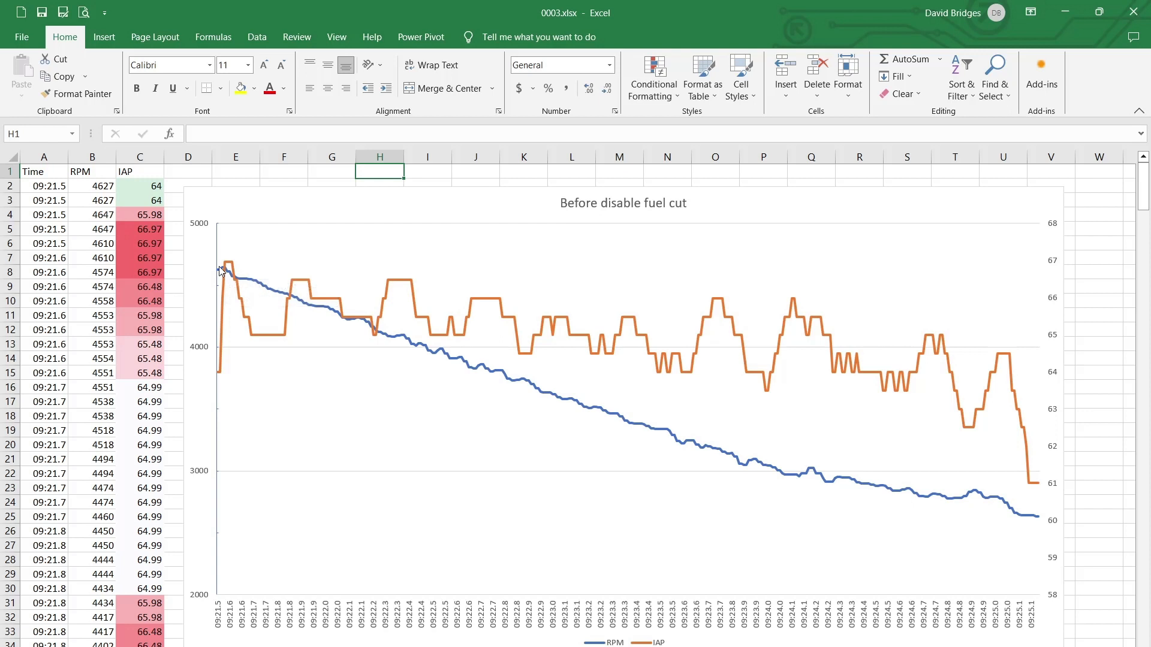
pyautogui.moveTo(223, 271)
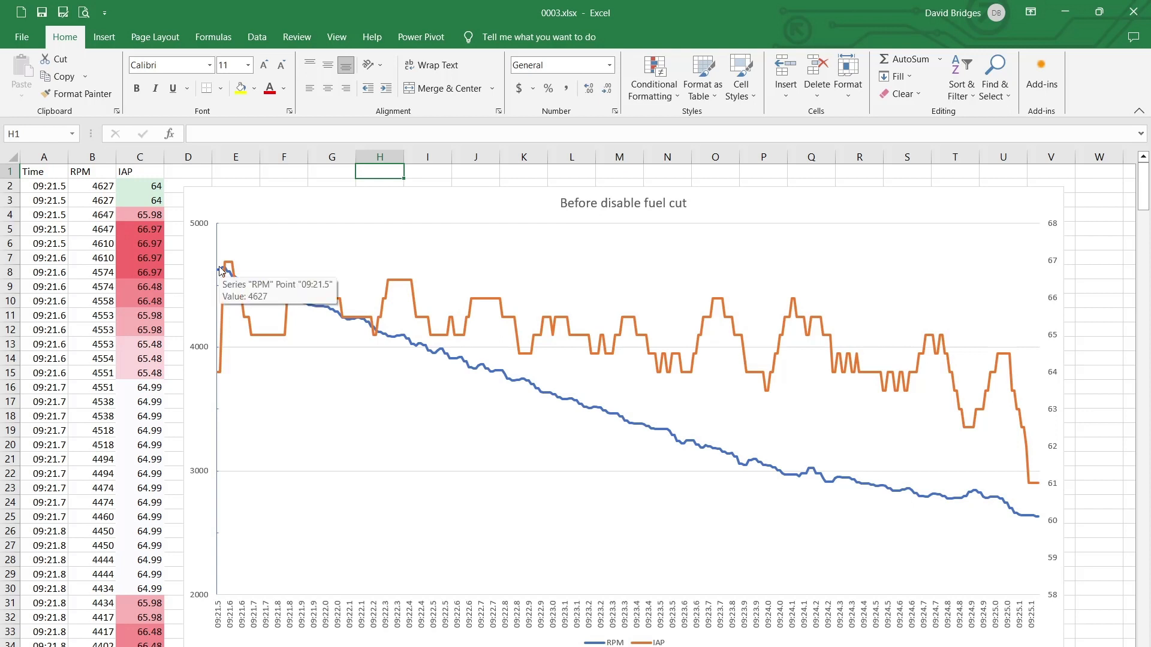
pyautogui.moveTo(825, 425)
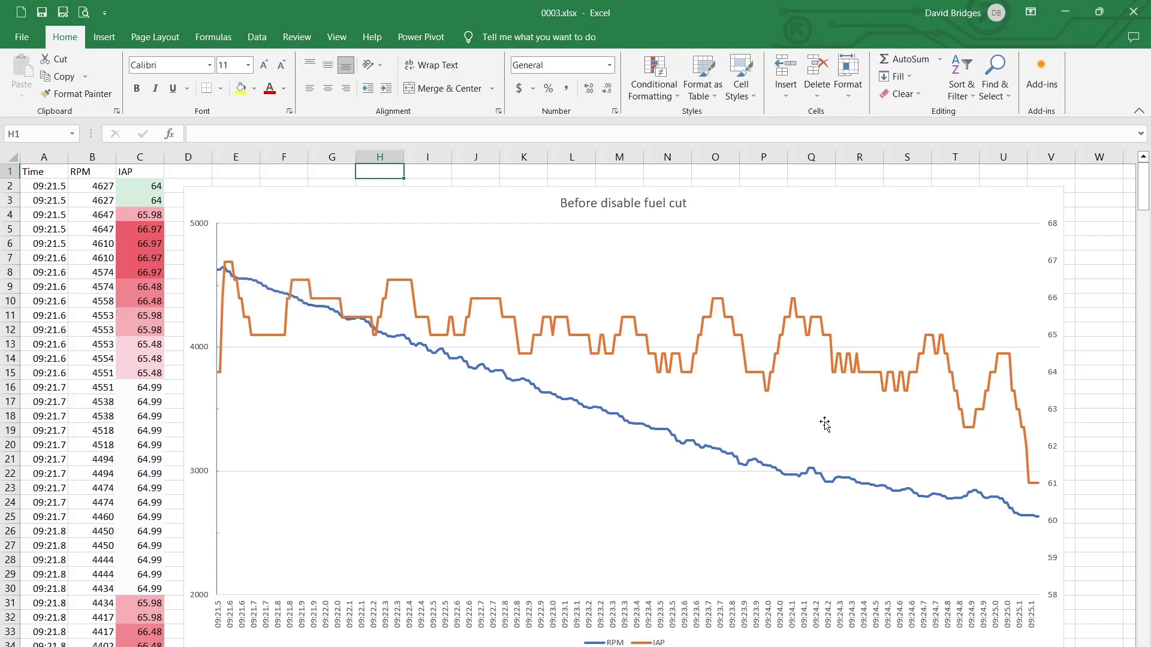
pyautogui.moveTo(799, 476)
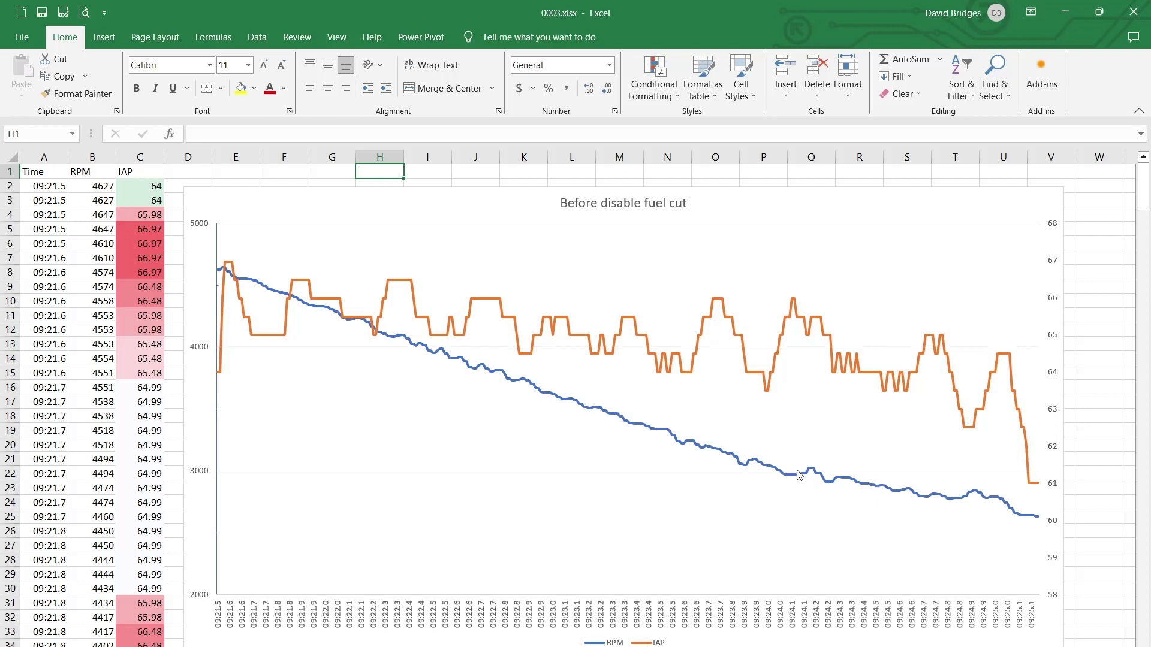
pyautogui.moveTo(695, 448)
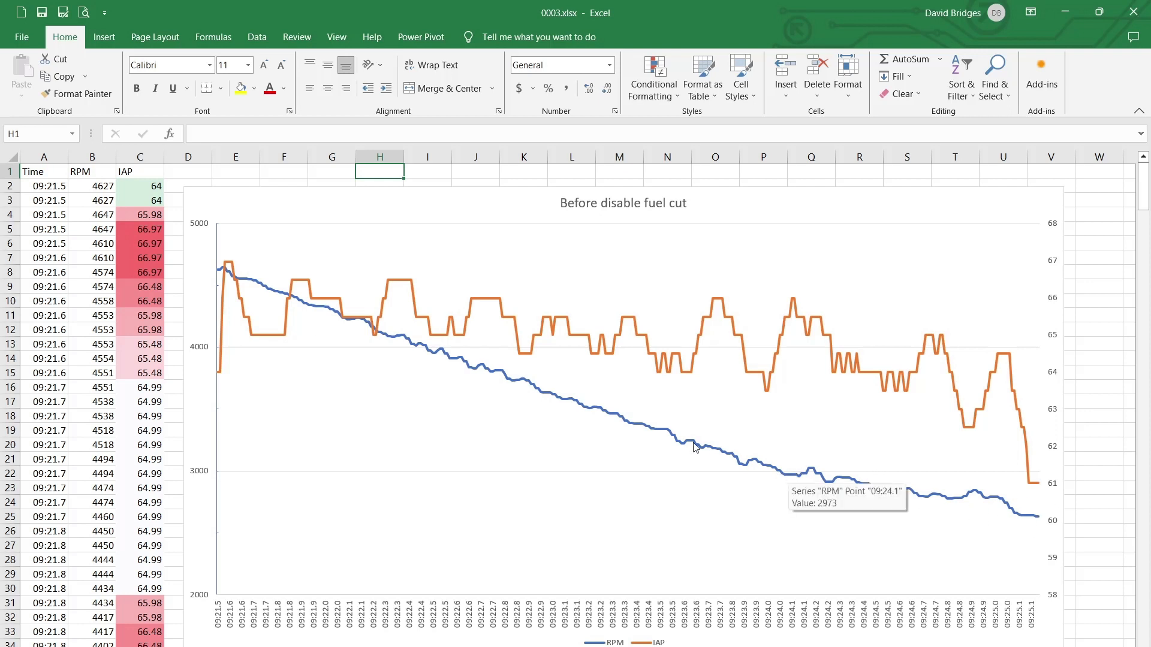
pyautogui.moveTo(389, 295)
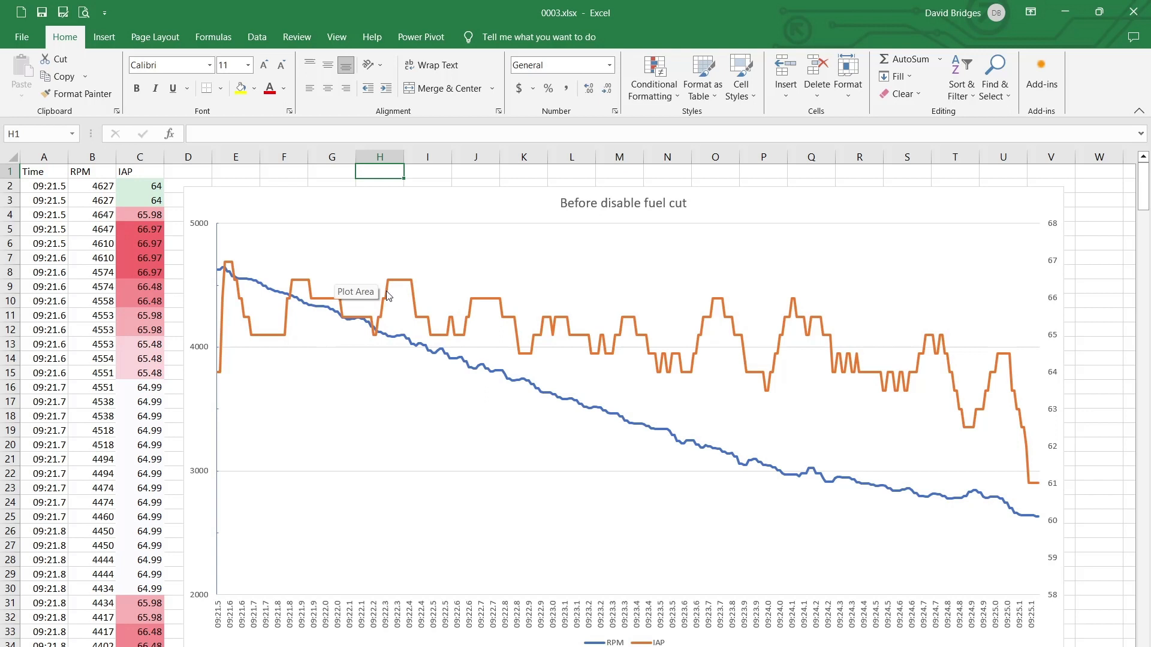
pyautogui.moveTo(791, 476)
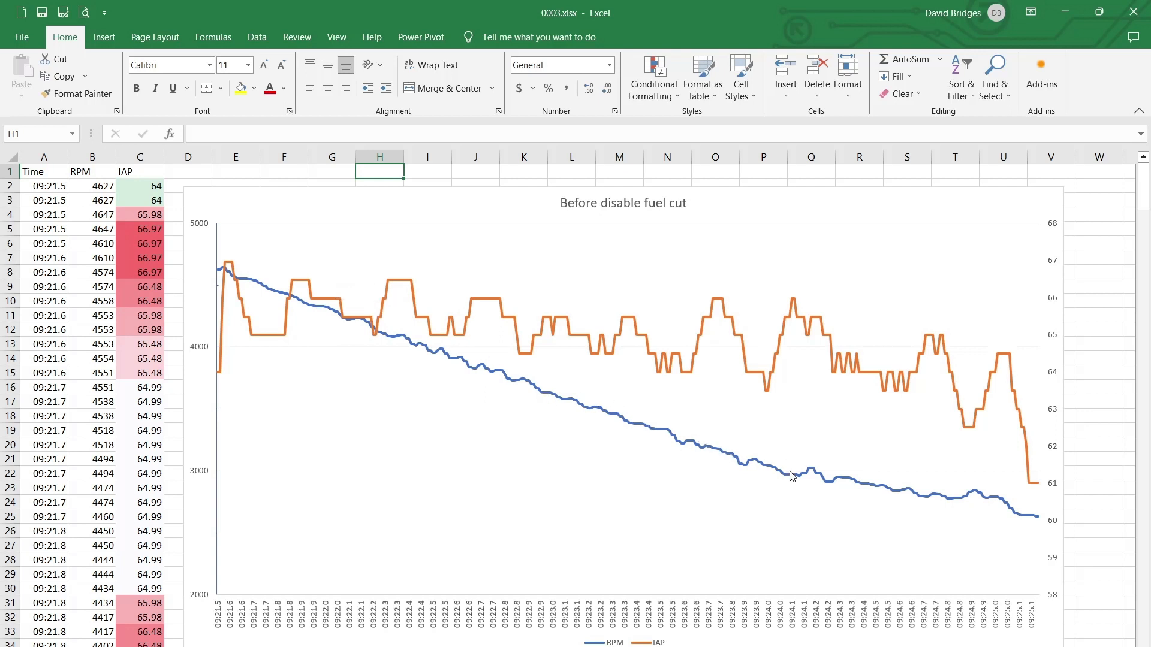
pyautogui.moveTo(1027, 520)
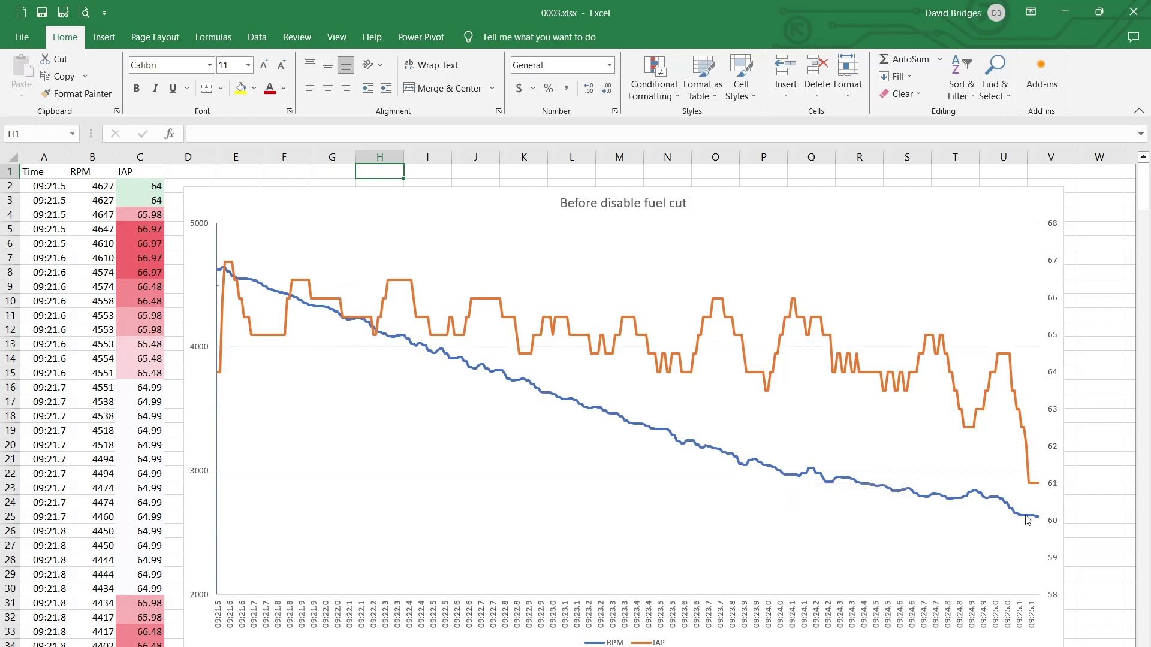
pyautogui.moveTo(885, 501)
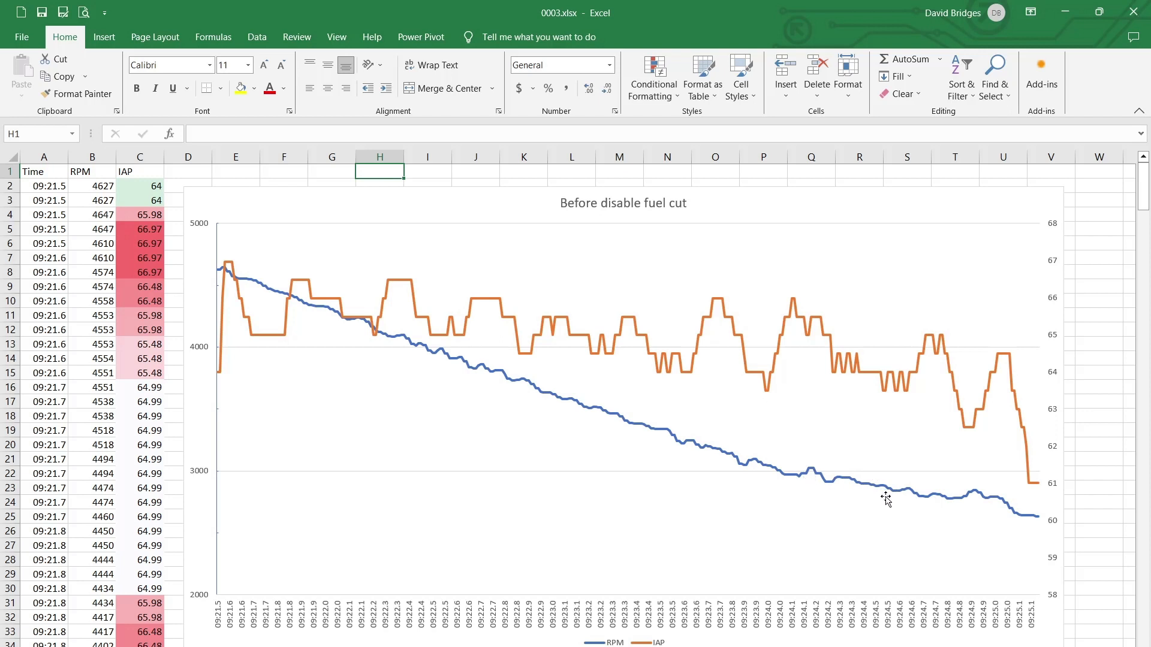
pyautogui.moveTo(886, 477)
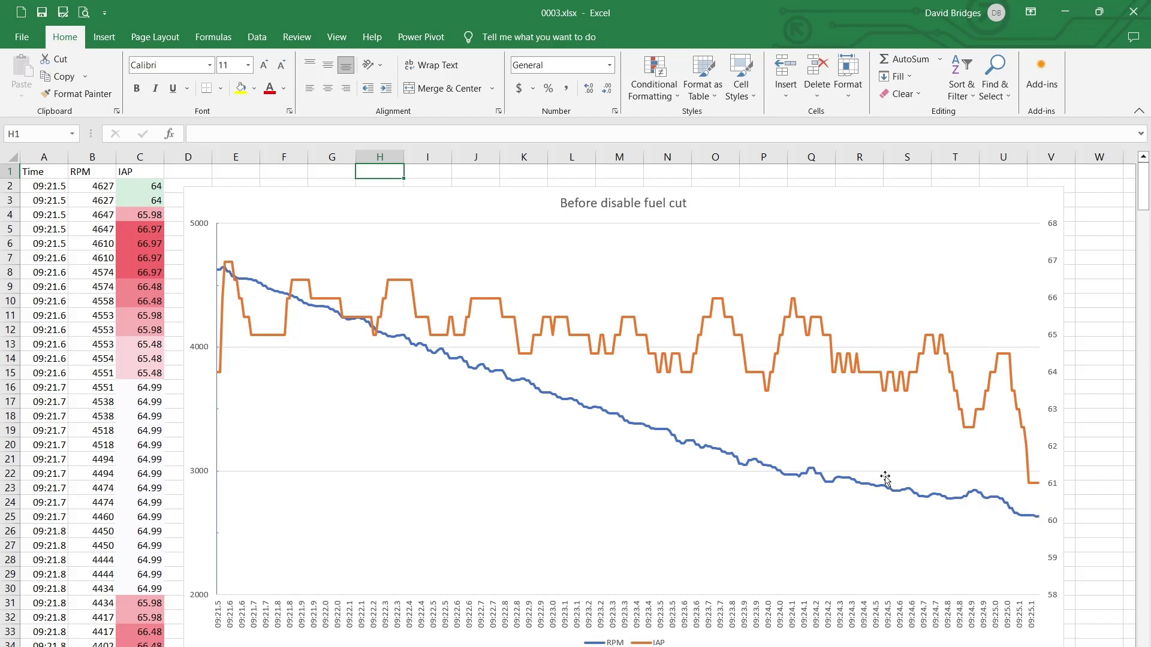
pyautogui.moveTo(795, 478)
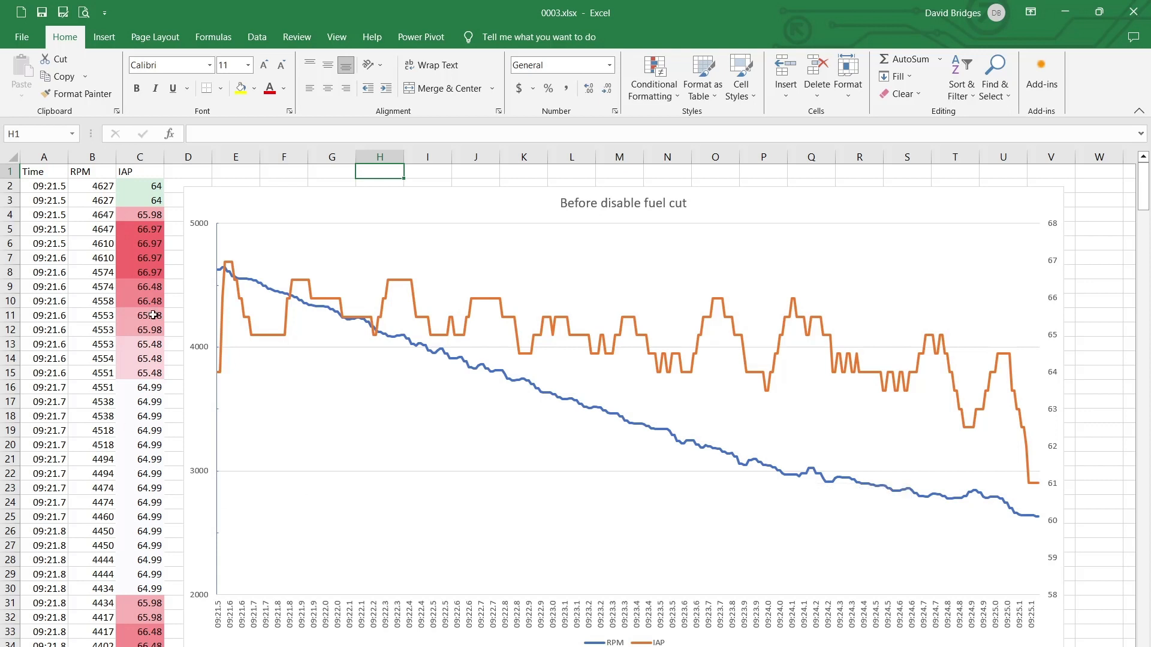
pyautogui.moveTo(321, 445)
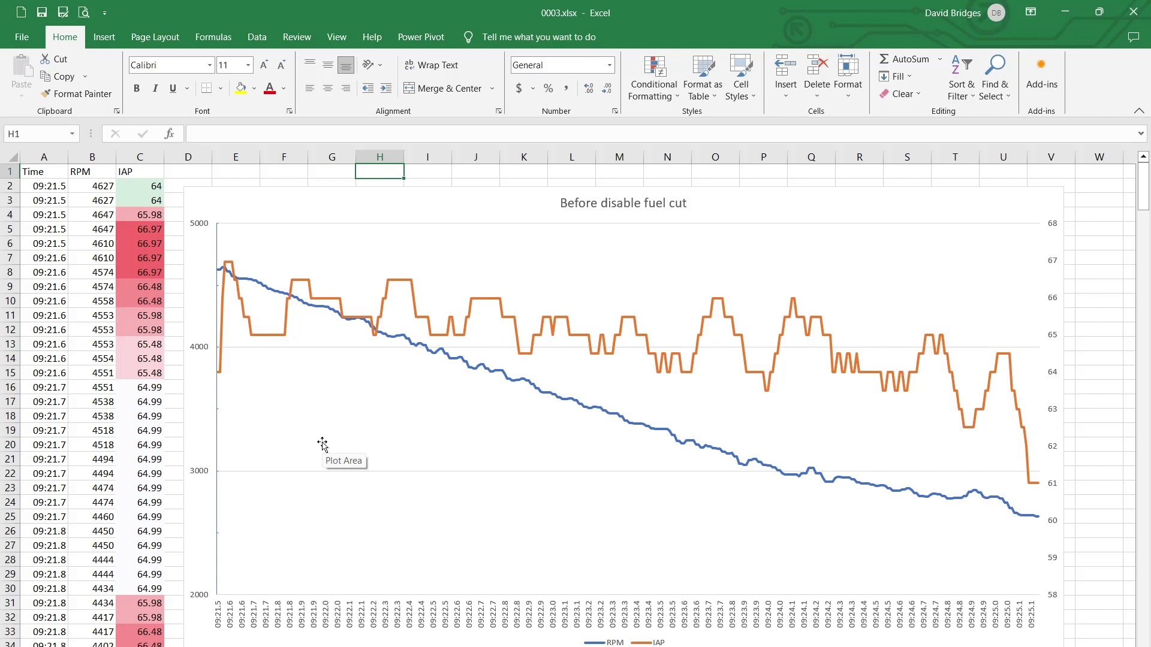
pyautogui.moveTo(432, 475)
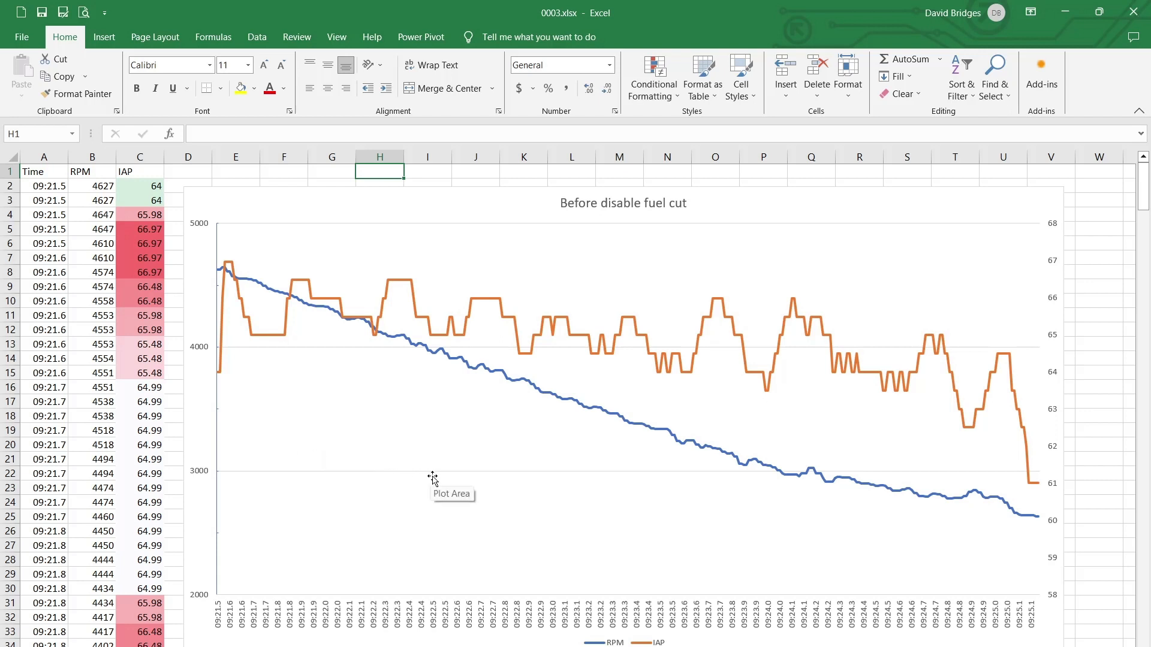
pyautogui.moveTo(426, 477)
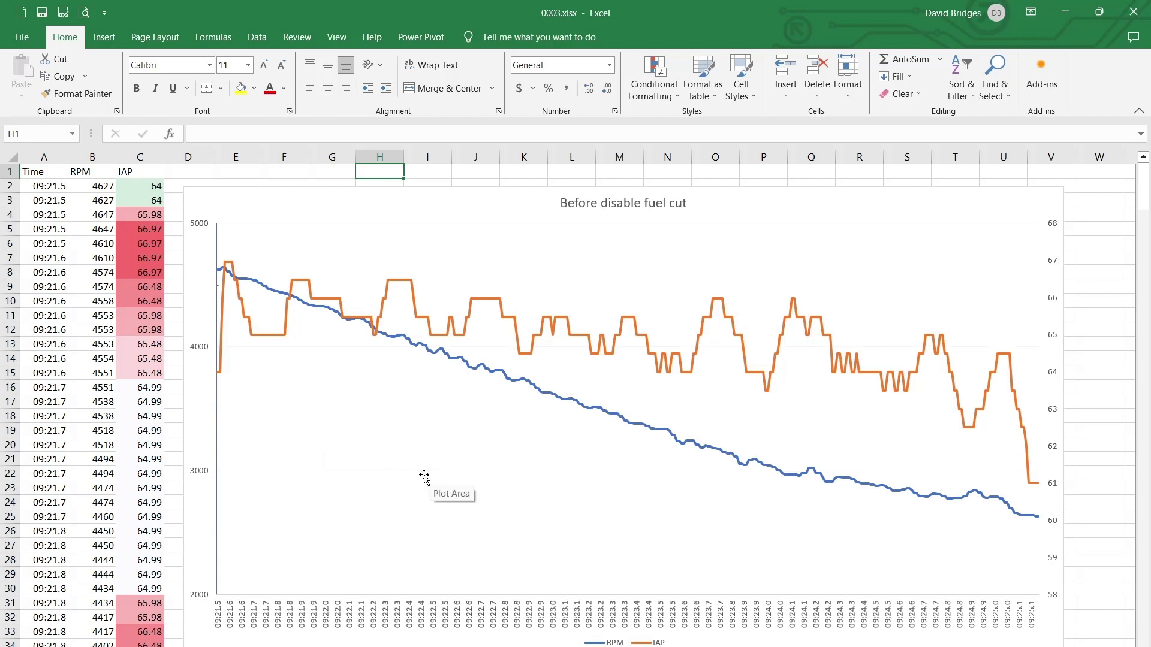
pyautogui.moveTo(415, 464)
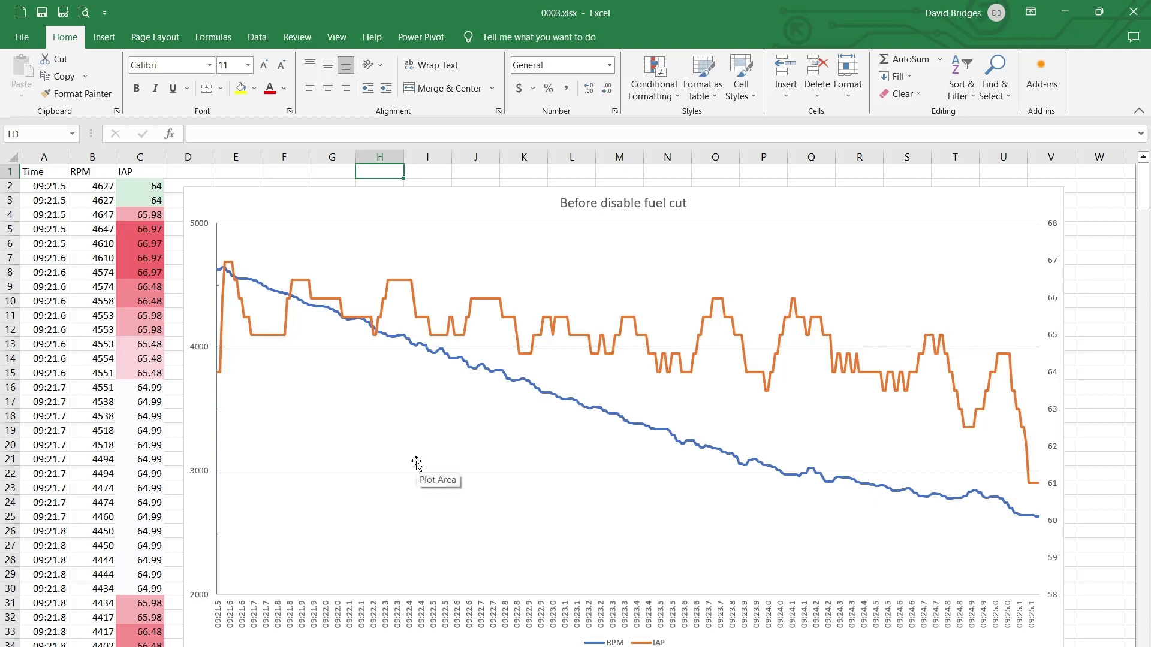
pyautogui.moveTo(606, 468)
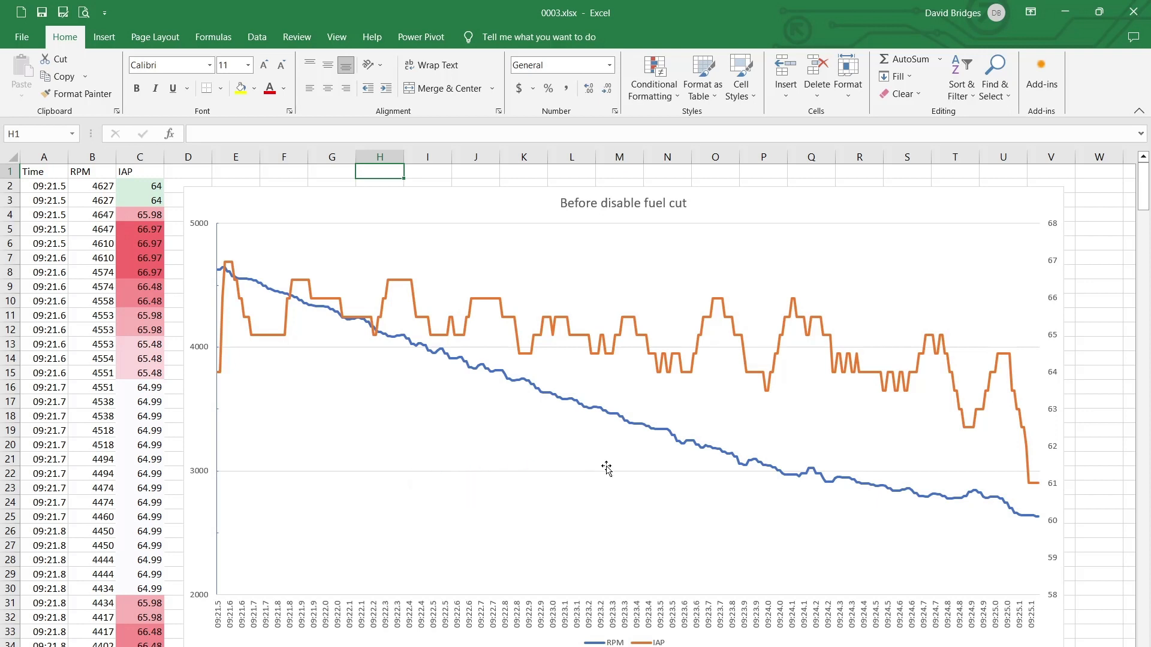
pyautogui.moveTo(479, 326)
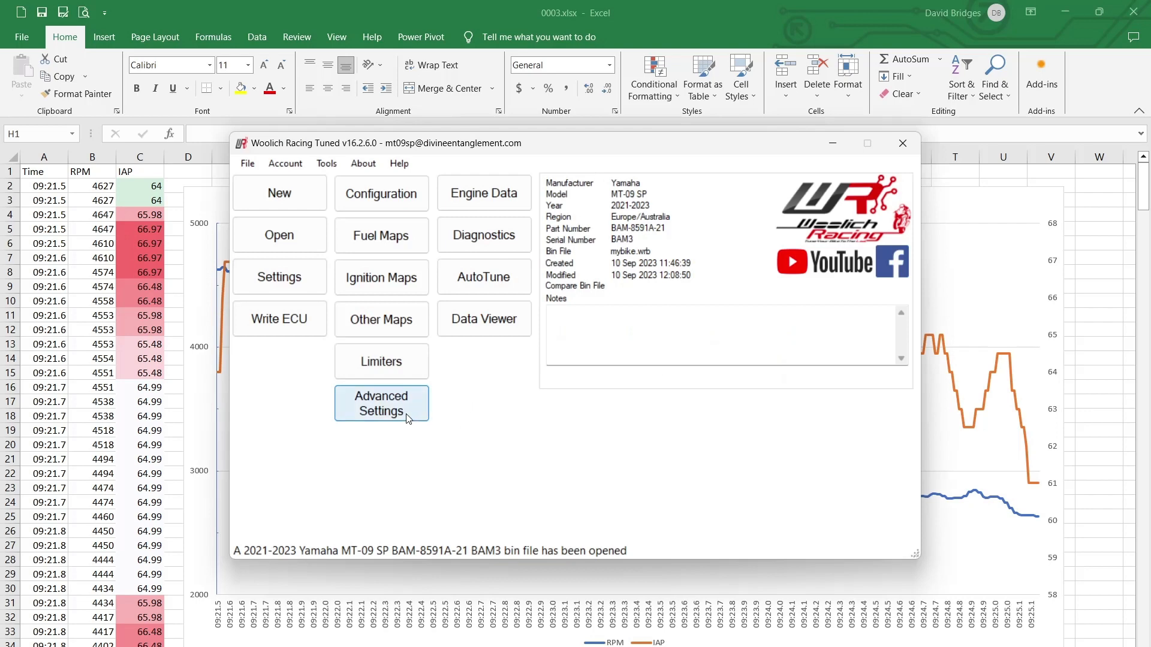
# - Recheck Advanced Settings with fuel cut still disabled, then go to the File menu to save
pyautogui.click(381, 403)
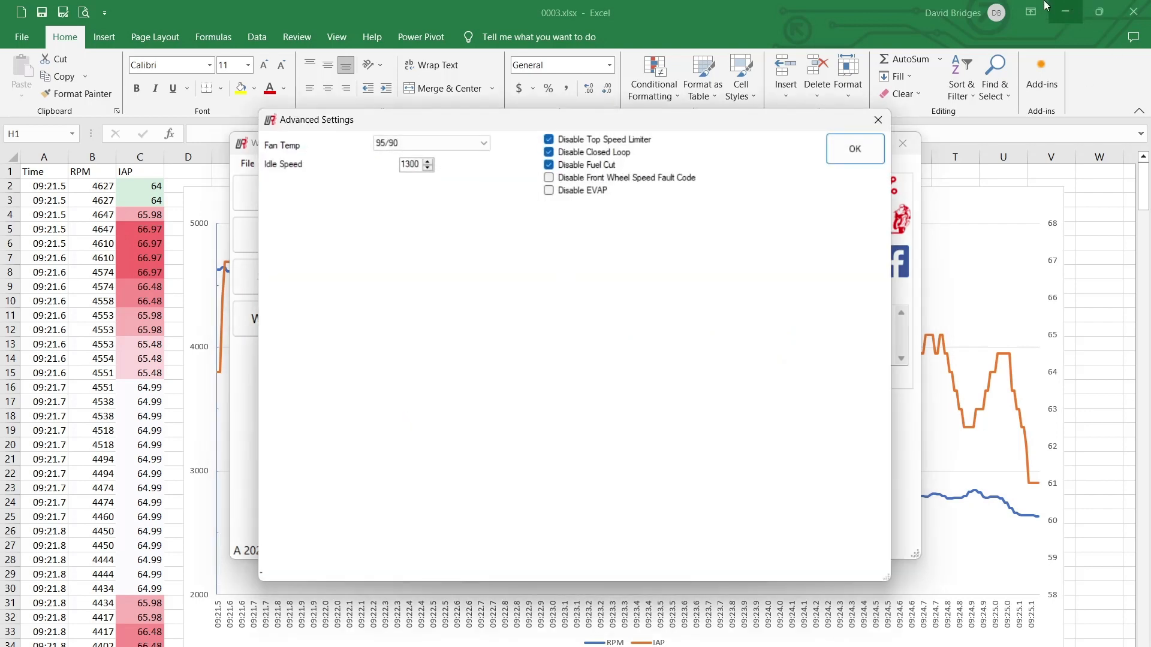
pyautogui.click(854, 148)
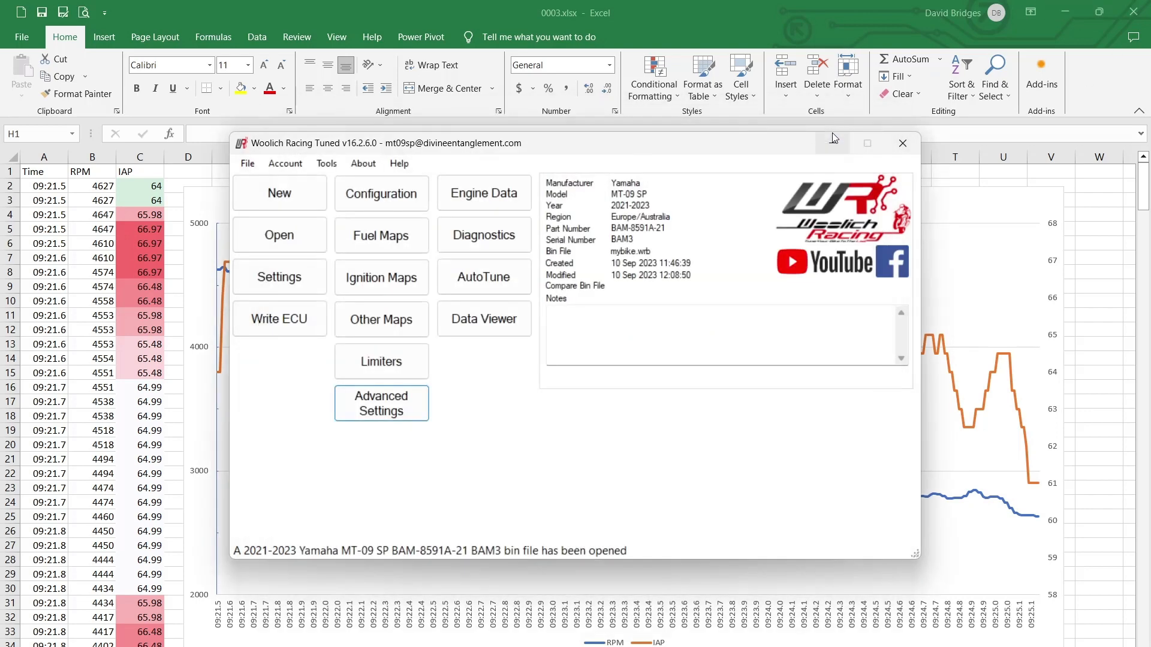
pyautogui.click(247, 163)
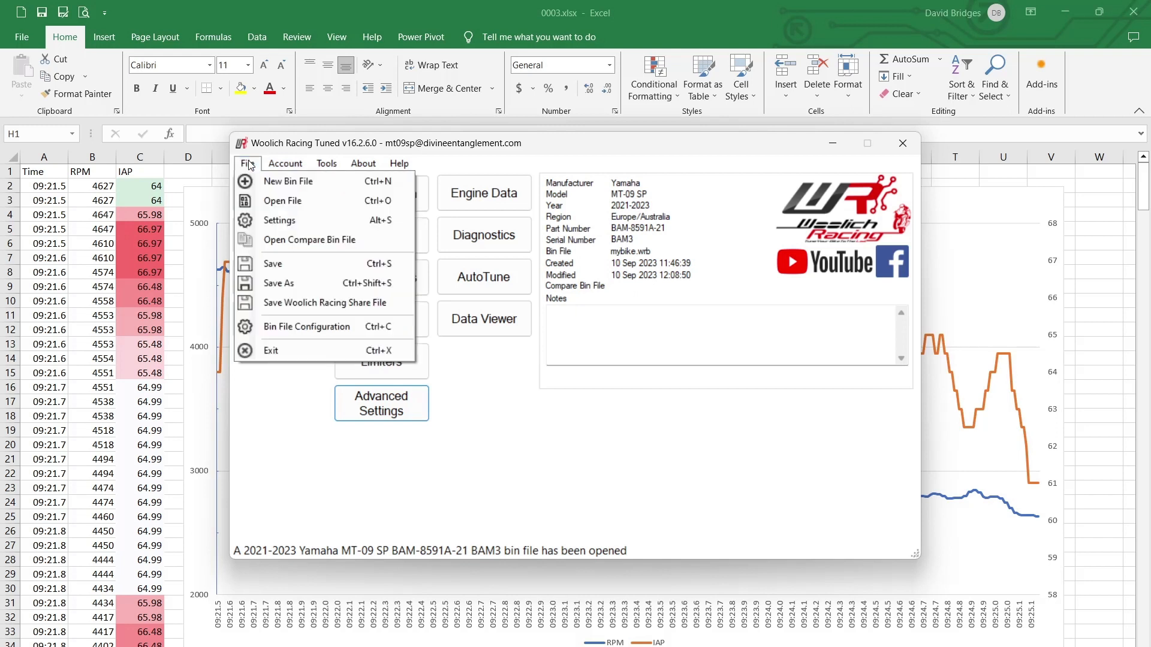
pyautogui.moveTo(275, 264)
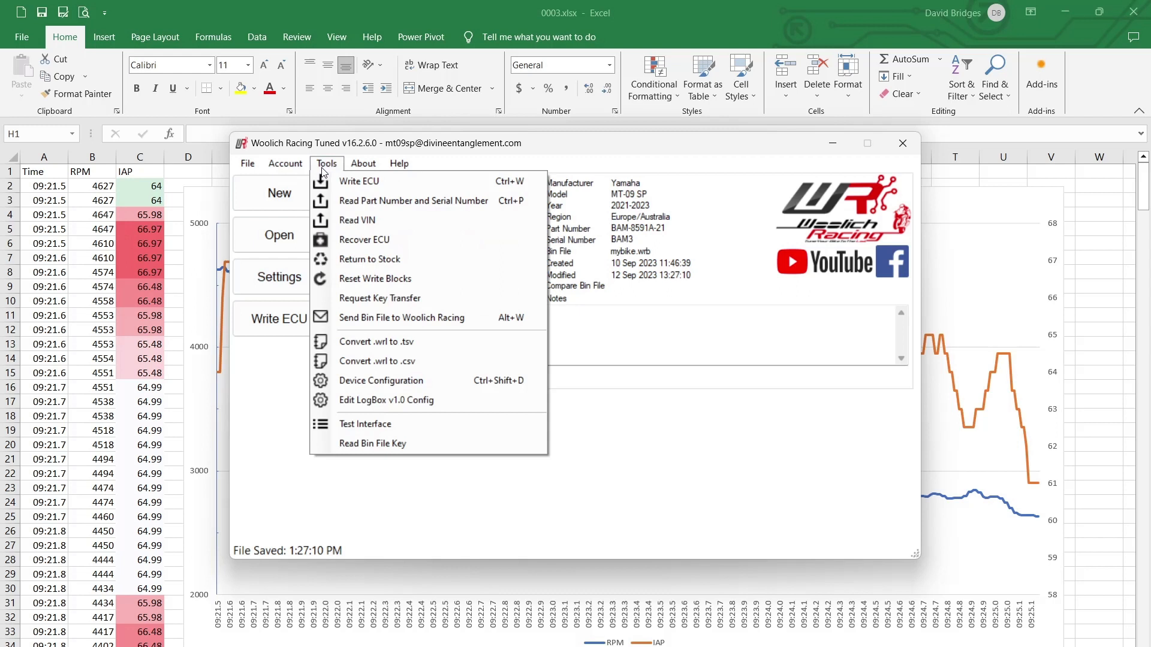
pyautogui.moveTo(360, 200)
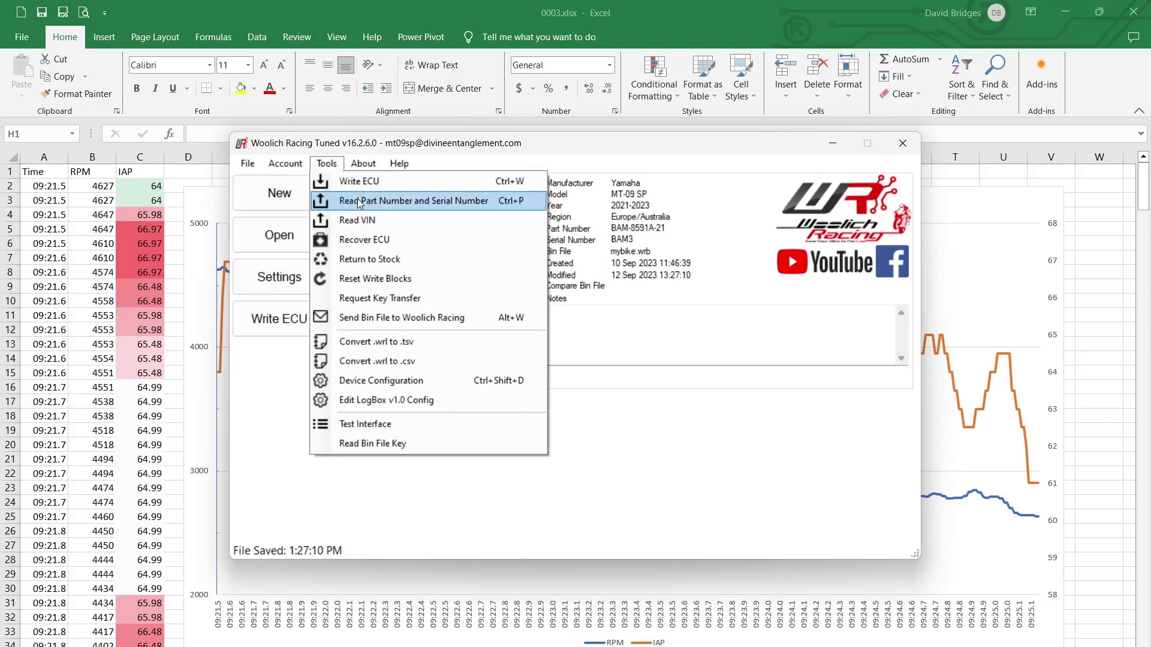
# - Read part number BAM-8591A-21 and serial BAM3 from the ECU, declining a new stock bin
pyautogui.click(413, 201)
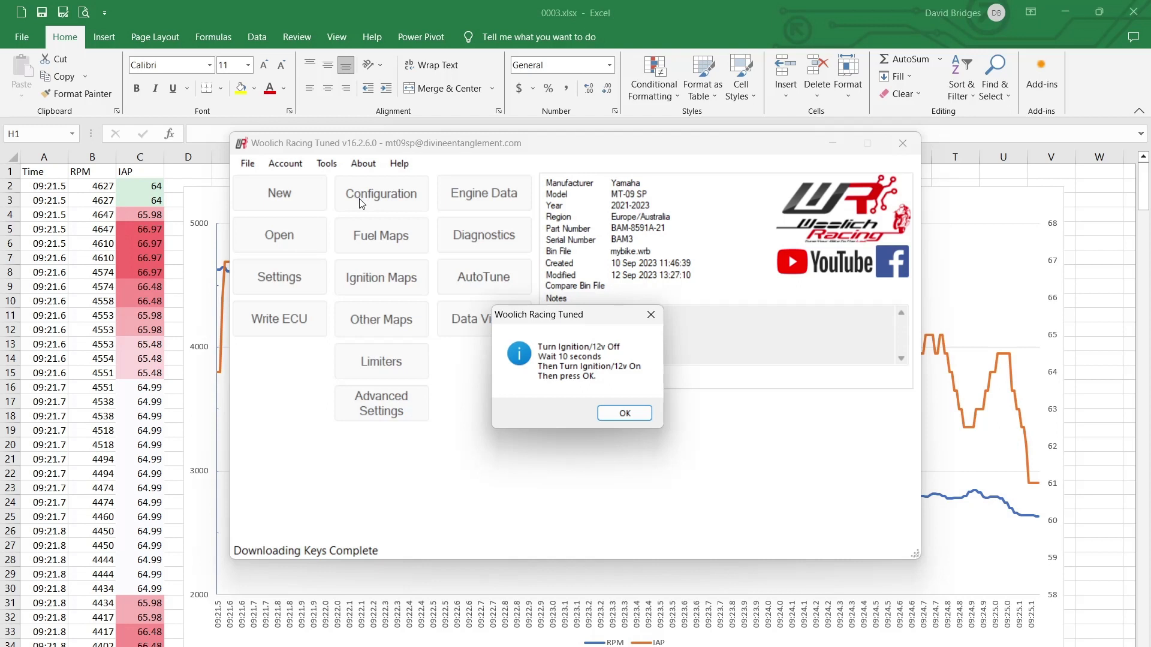
pyautogui.moveTo(681, 432)
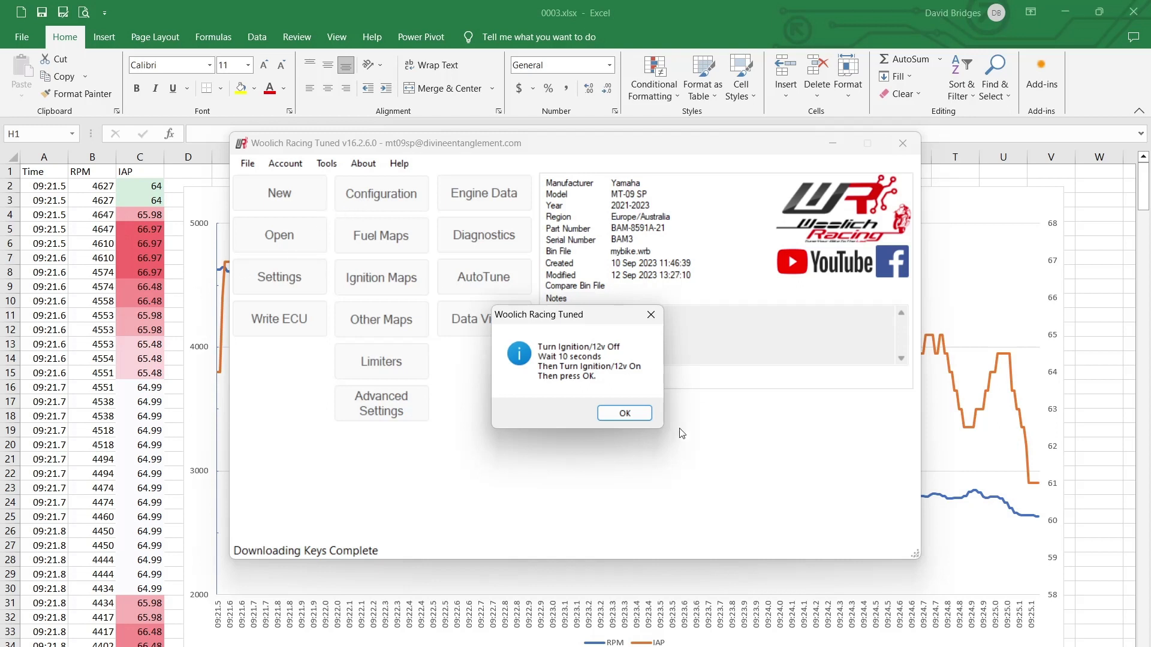
pyautogui.click(624, 412)
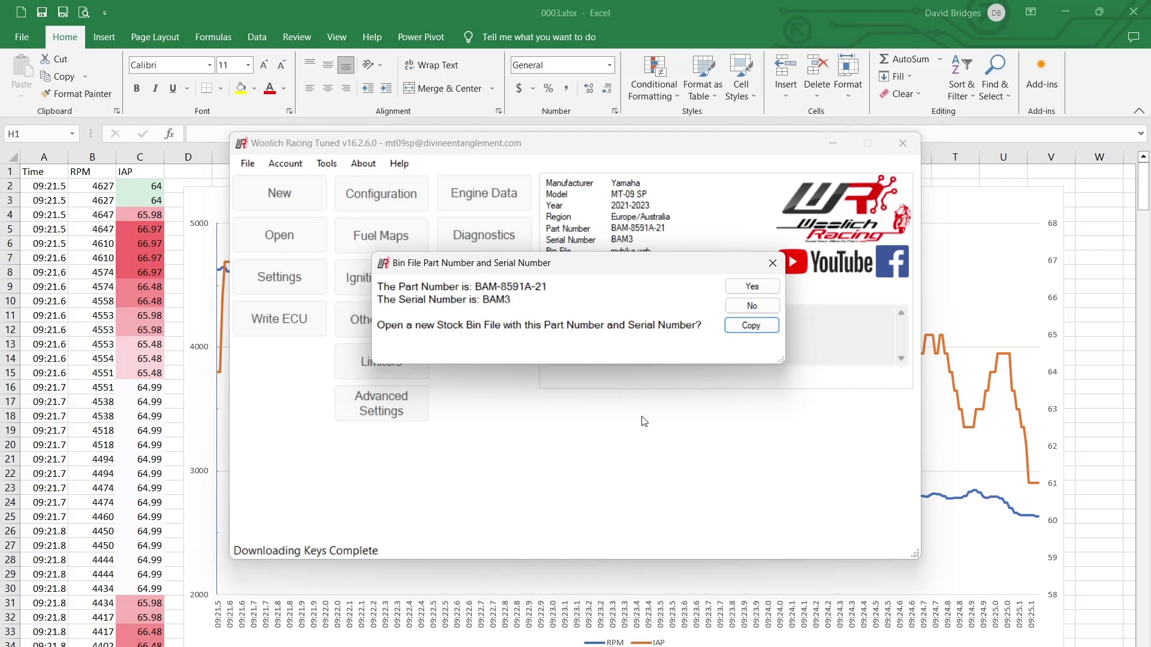
pyautogui.moveTo(545, 397)
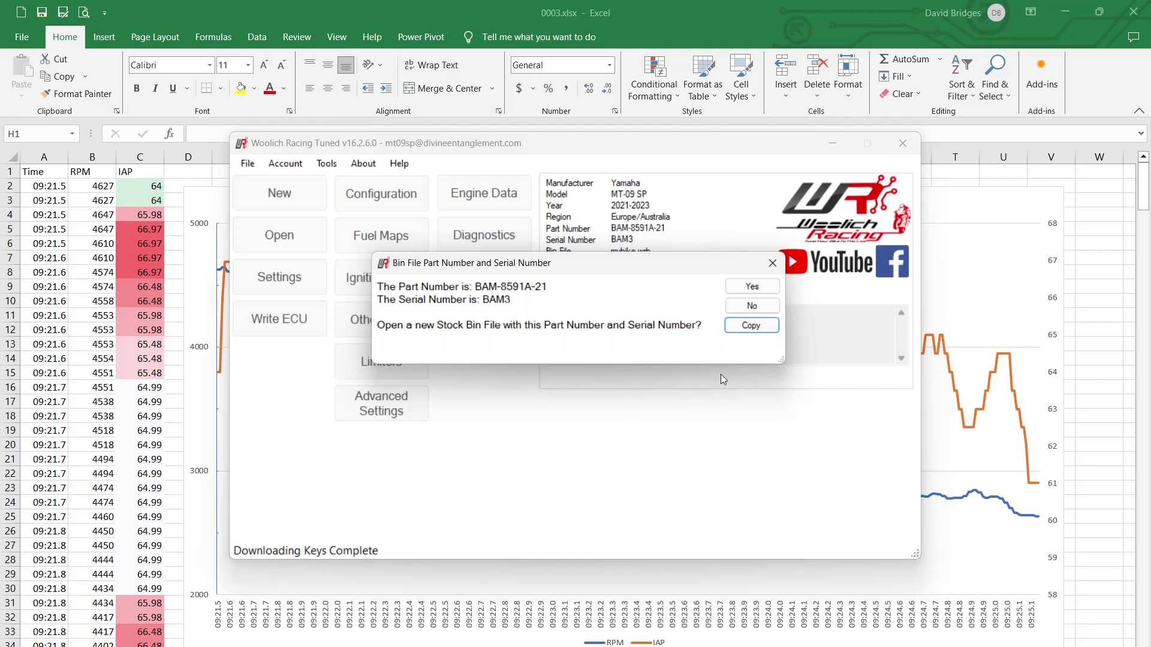
pyautogui.moveTo(751, 305)
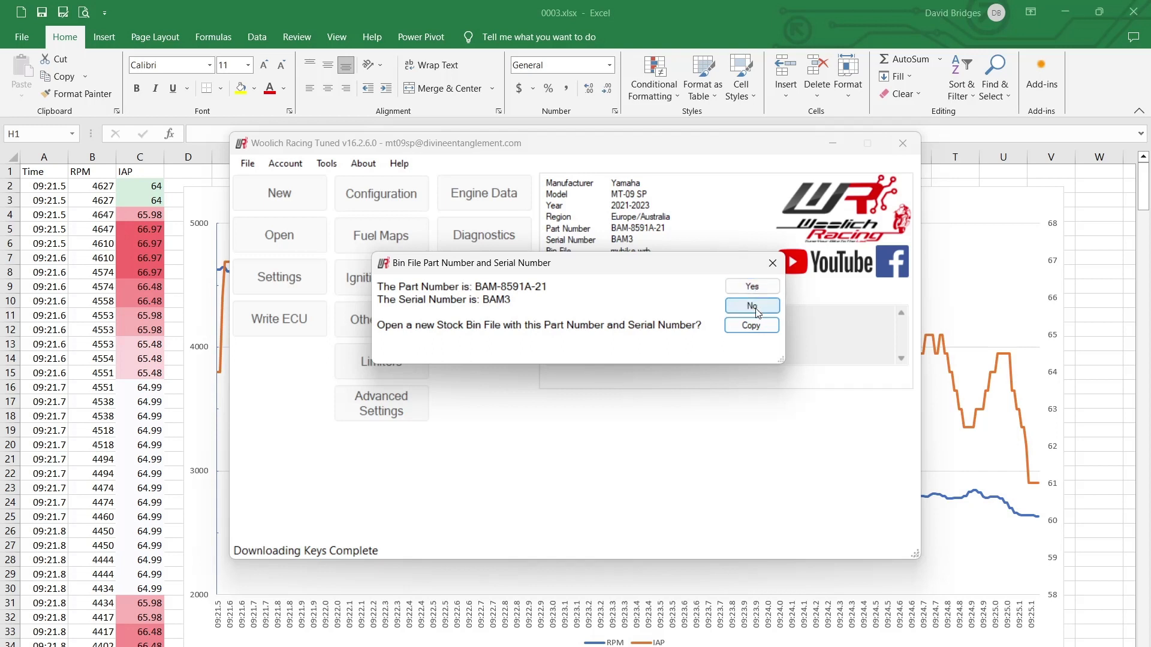
pyautogui.click(750, 306)
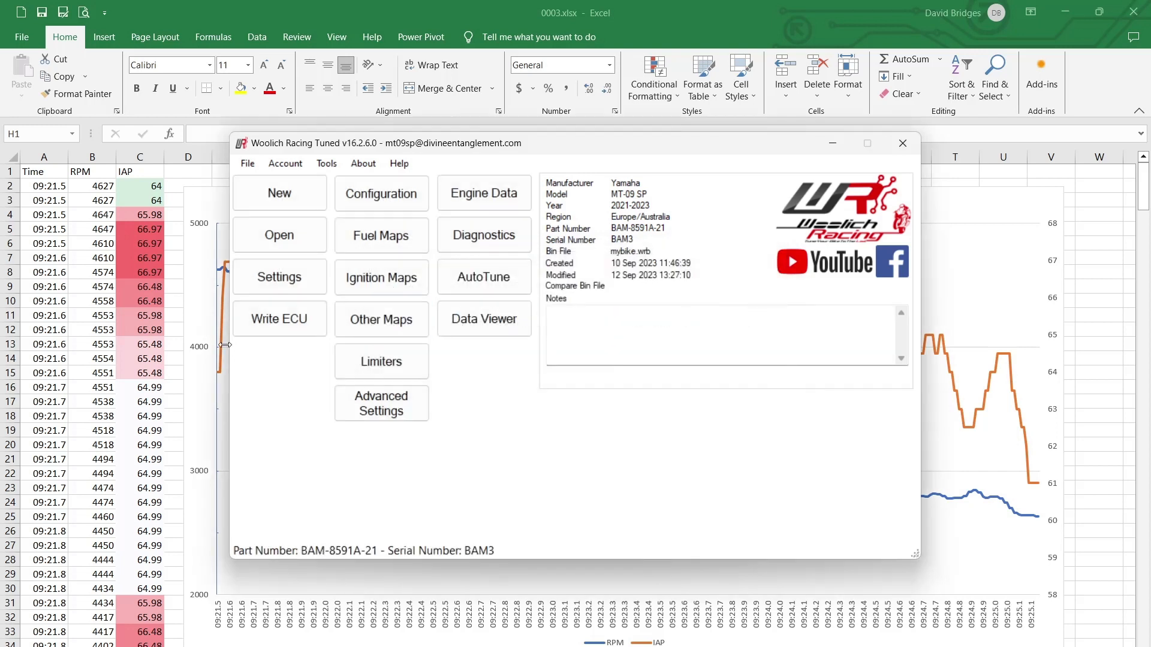
pyautogui.moveTo(280, 319)
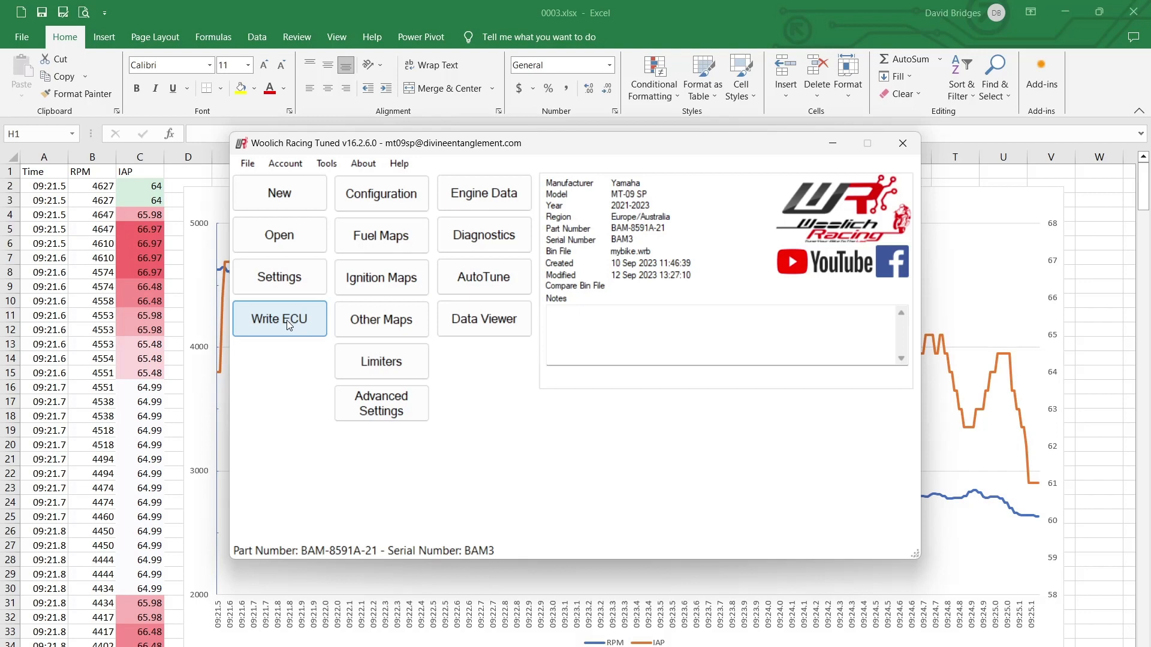
# - Start Write ECU and tick Agree to All on the safety checklist
pyautogui.click(278, 320)
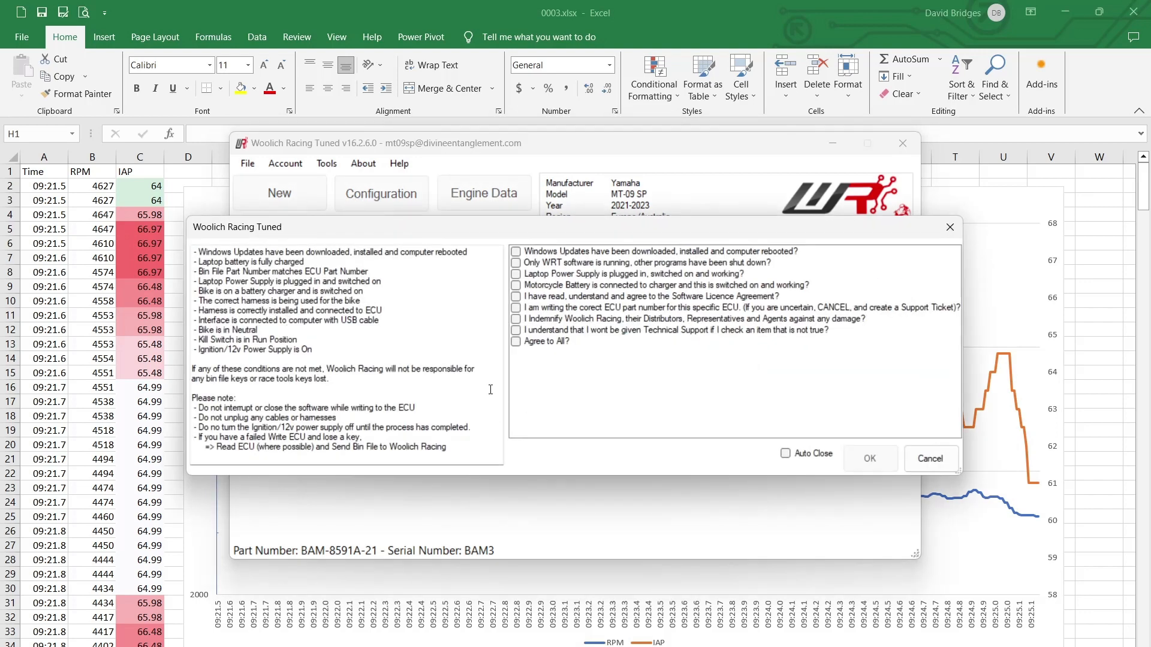
pyautogui.click(516, 342)
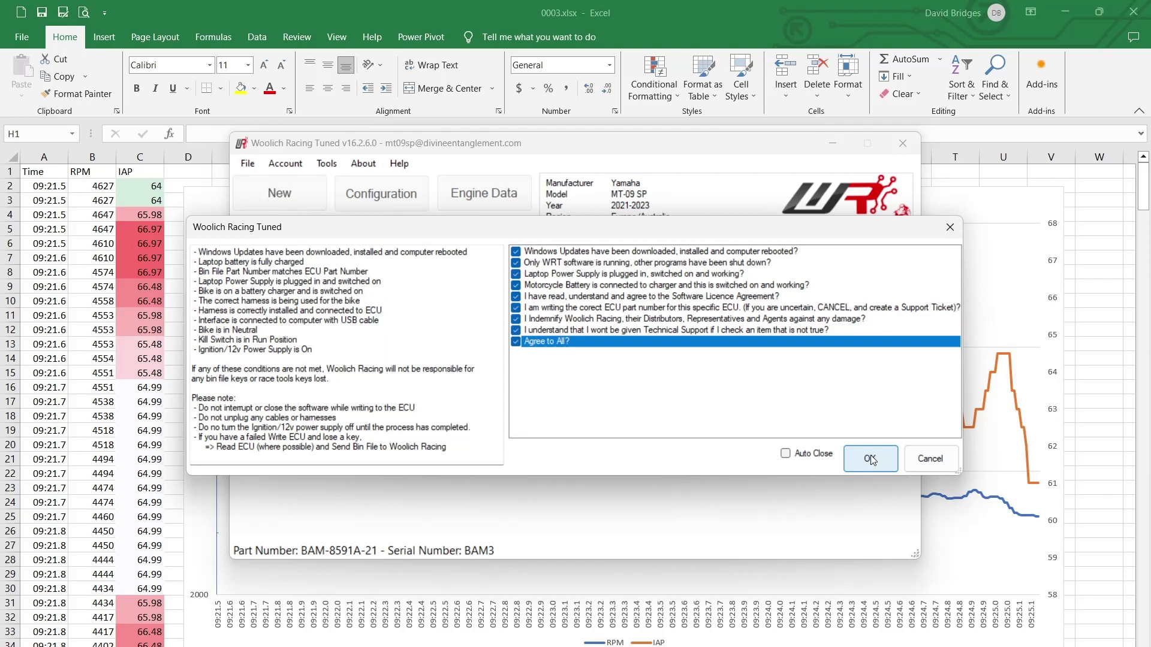
# - Accept the safety checklist and confirm the ignition power cycle
pyautogui.click(870, 458)
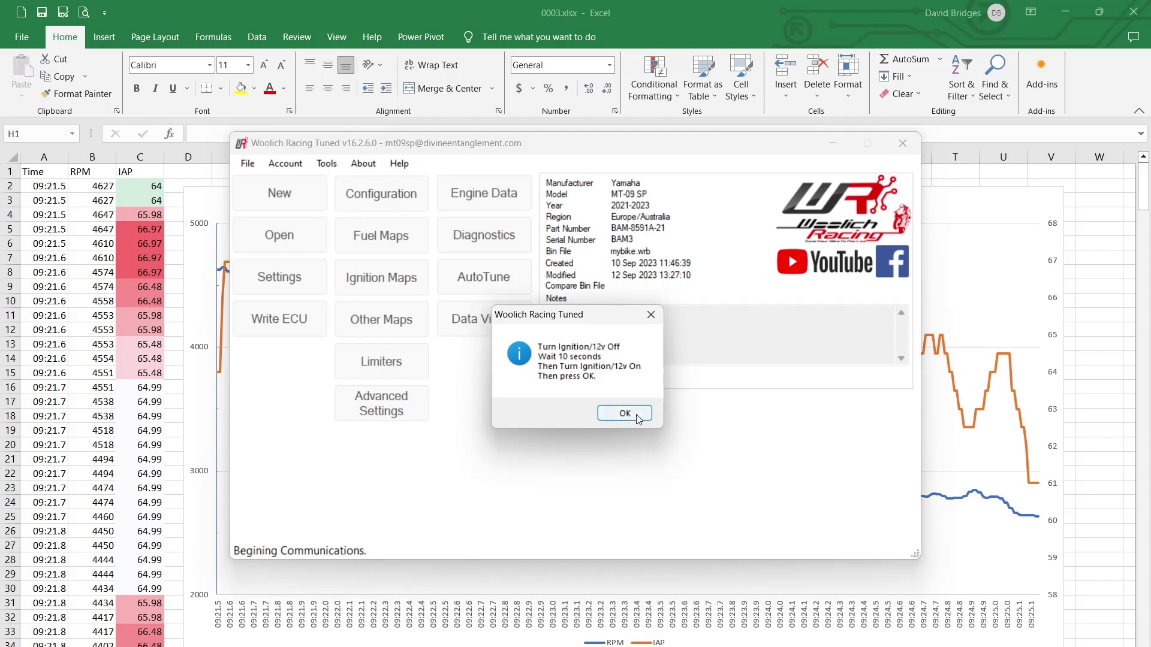
pyautogui.click(623, 412)
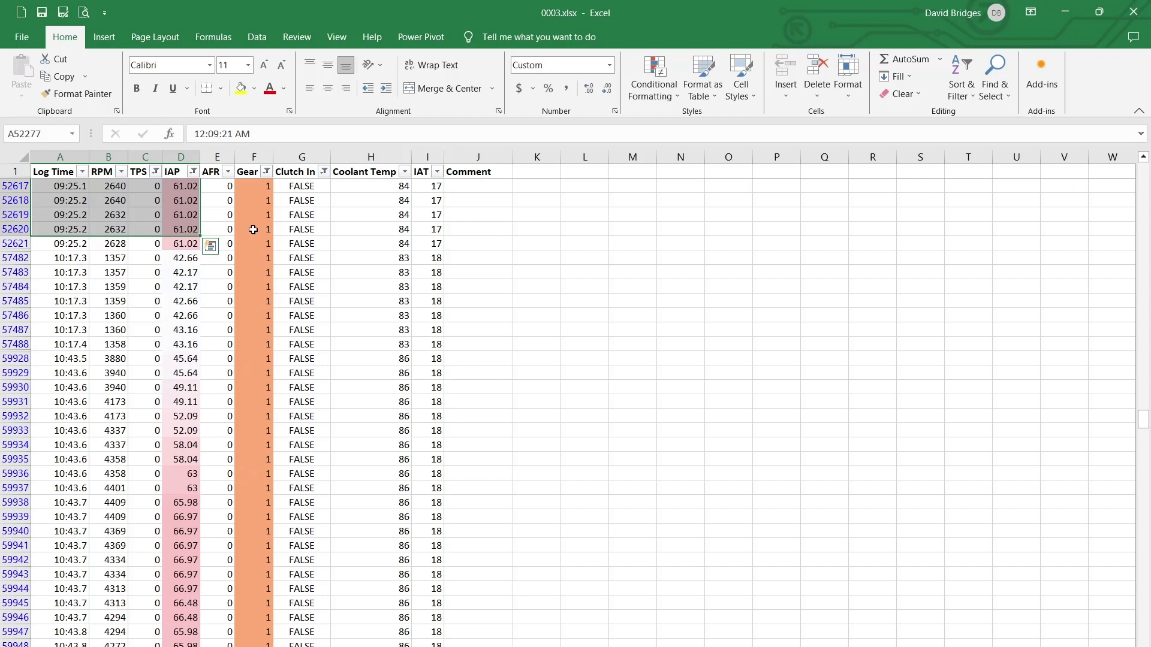
pyautogui.click(144, 200)
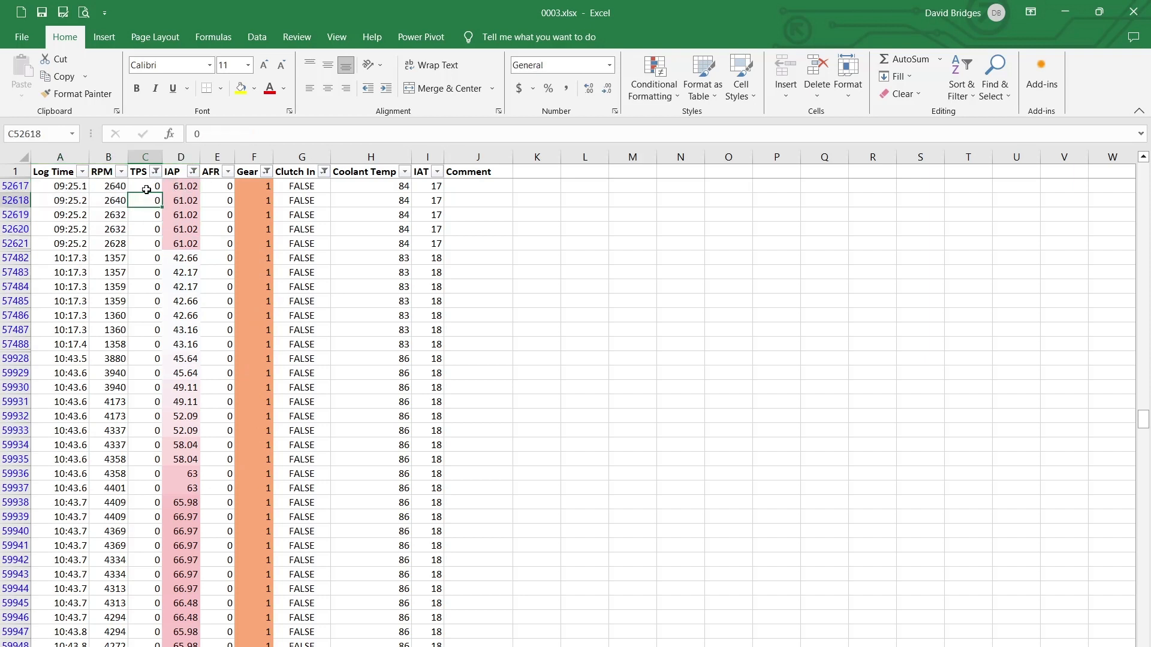
pyautogui.click(145, 186)
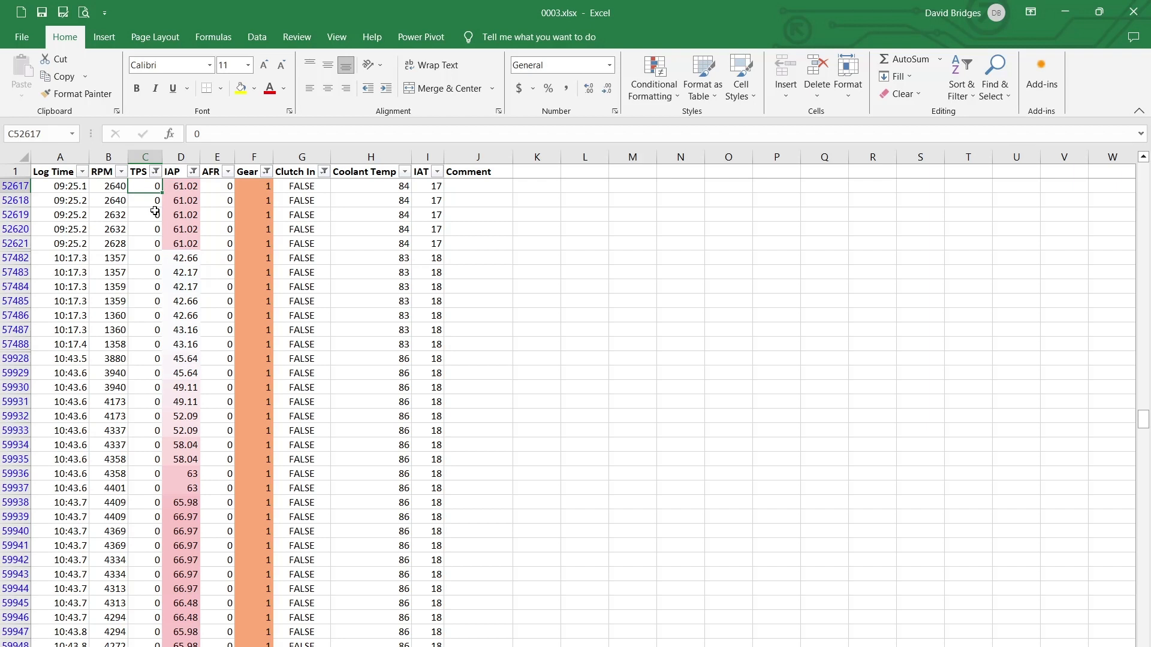
pyautogui.moveTo(154, 214)
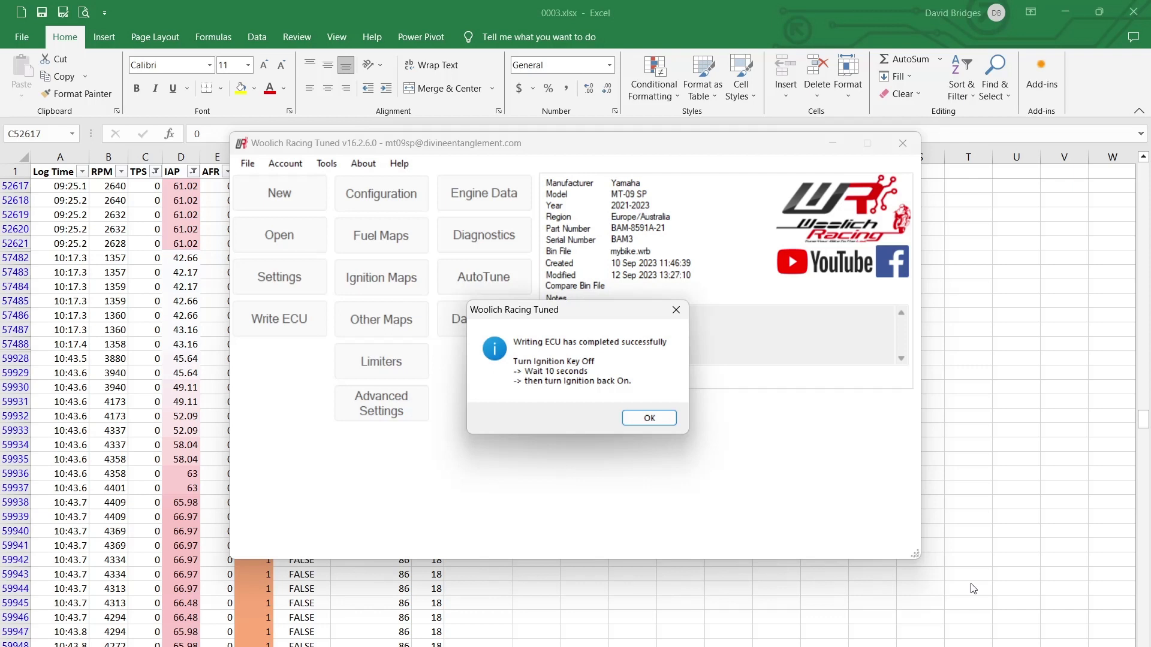
pyautogui.moveTo(963, 403)
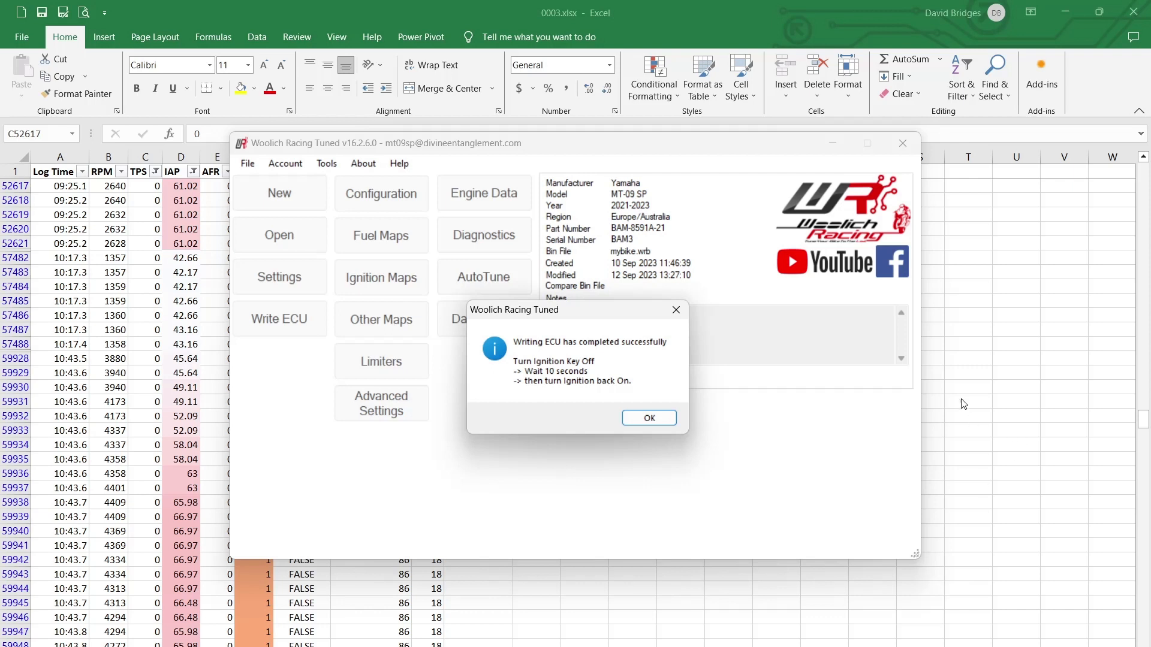
# - Dismiss the 'Writing ECU has completed successfully' notice
pyautogui.click(648, 418)
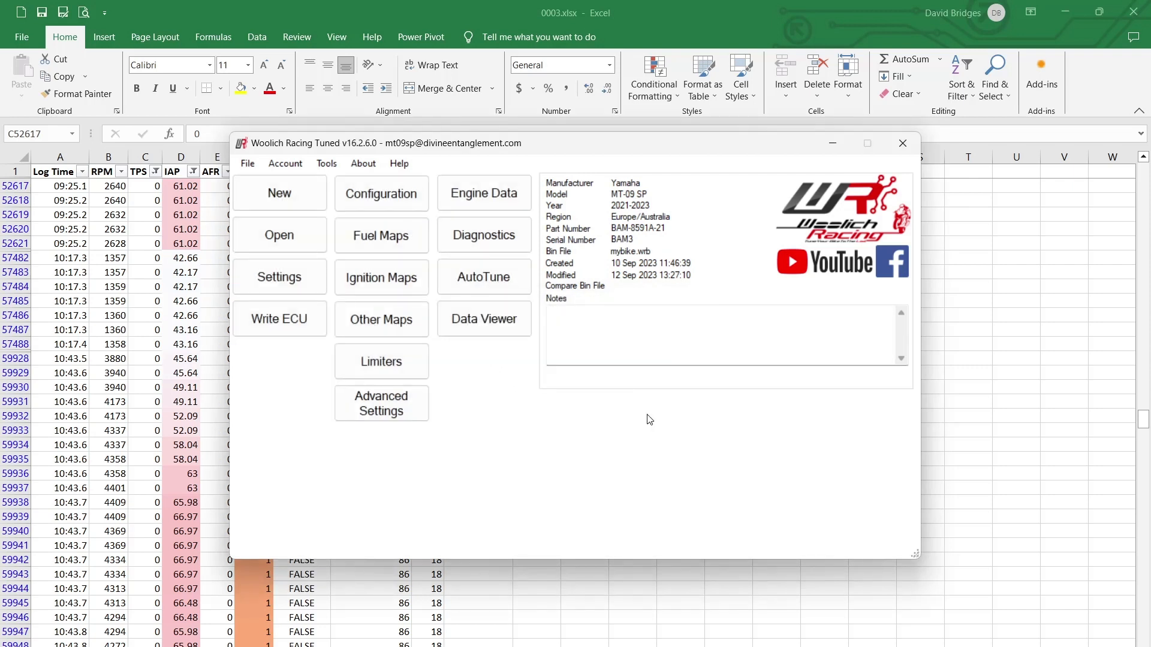
pyautogui.moveTo(679, 525)
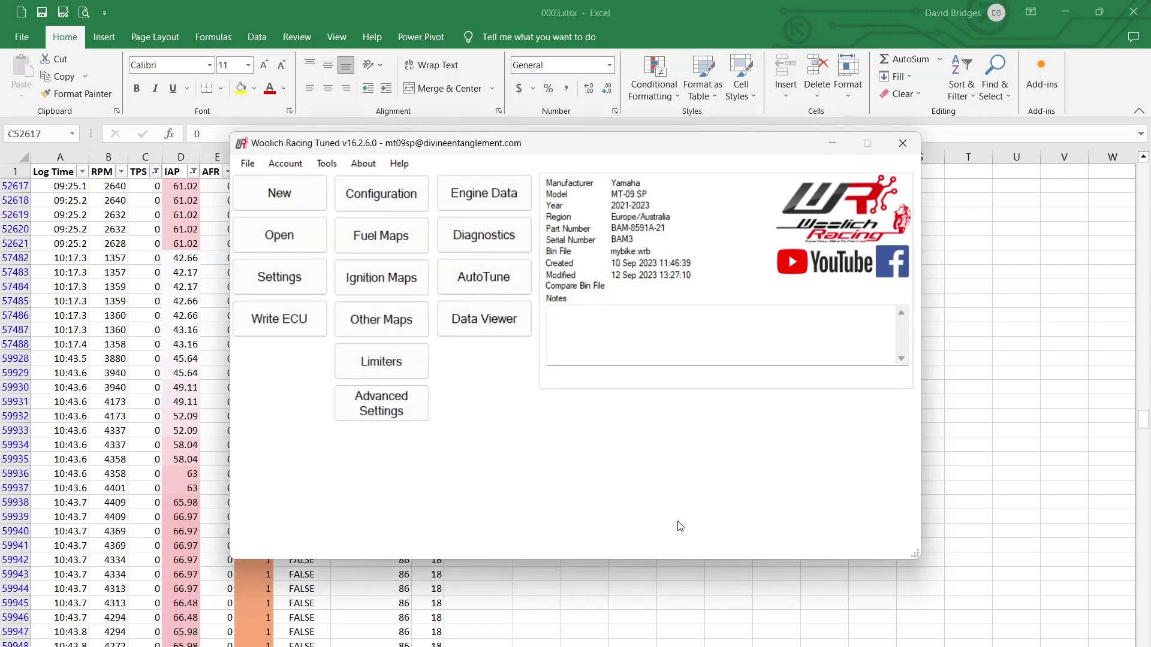
pyautogui.moveTo(951, 90)
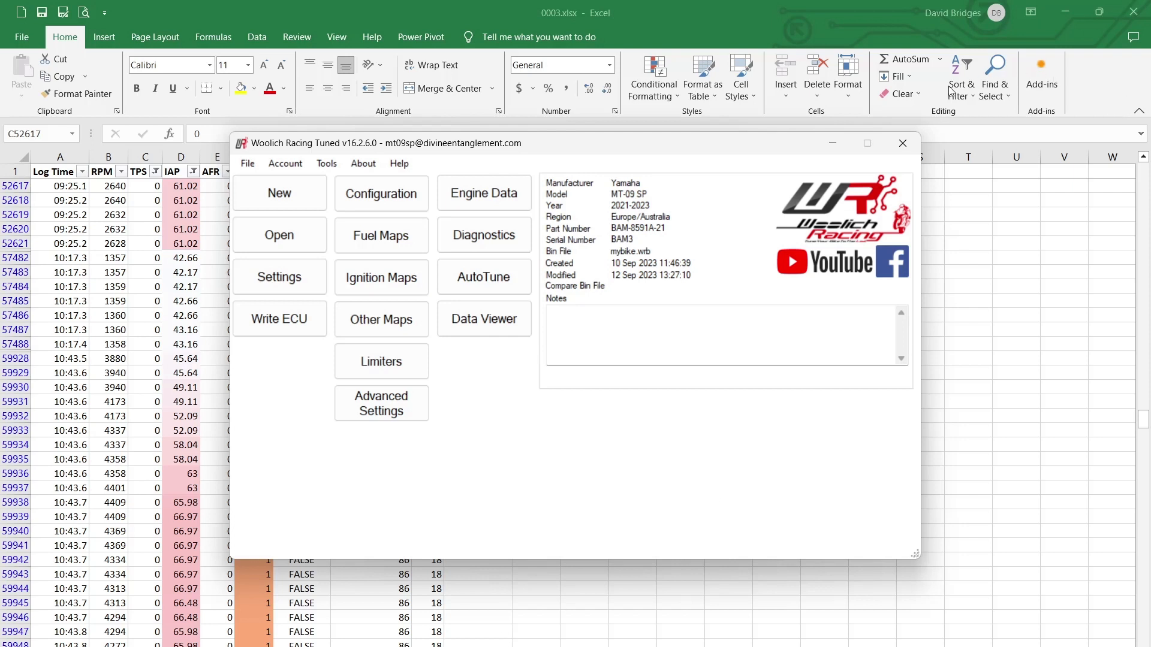
# - Close the tool, saving and replacing the bin as mybike.wrb
pyautogui.click(902, 144)
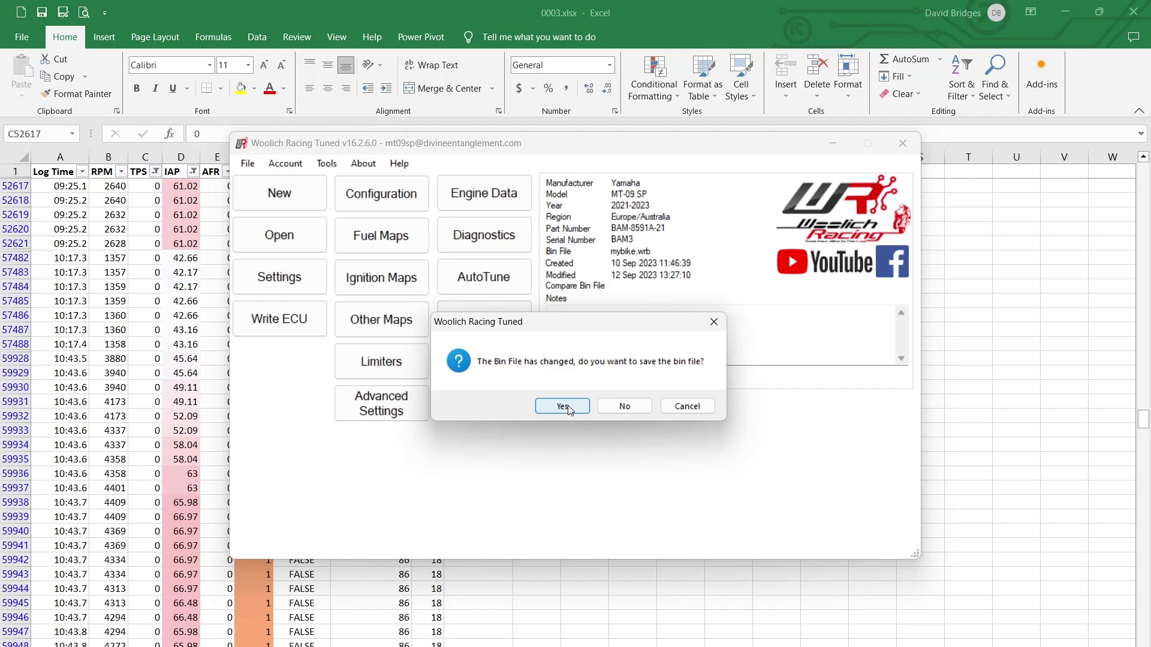
pyautogui.click(562, 406)
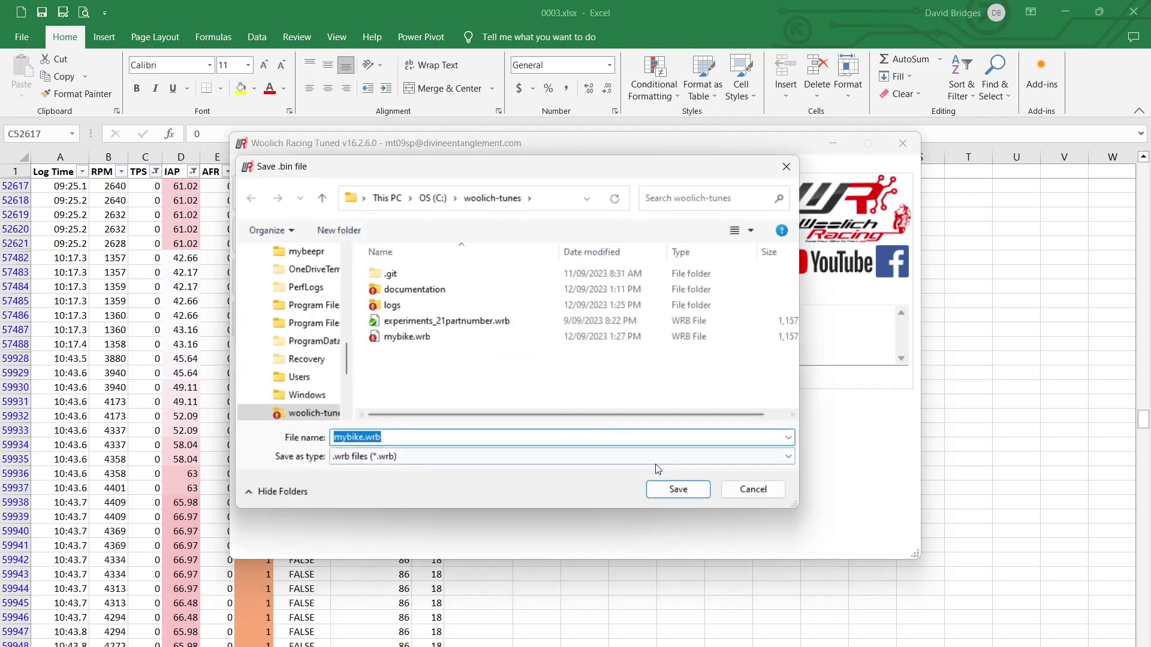
pyautogui.click(676, 489)
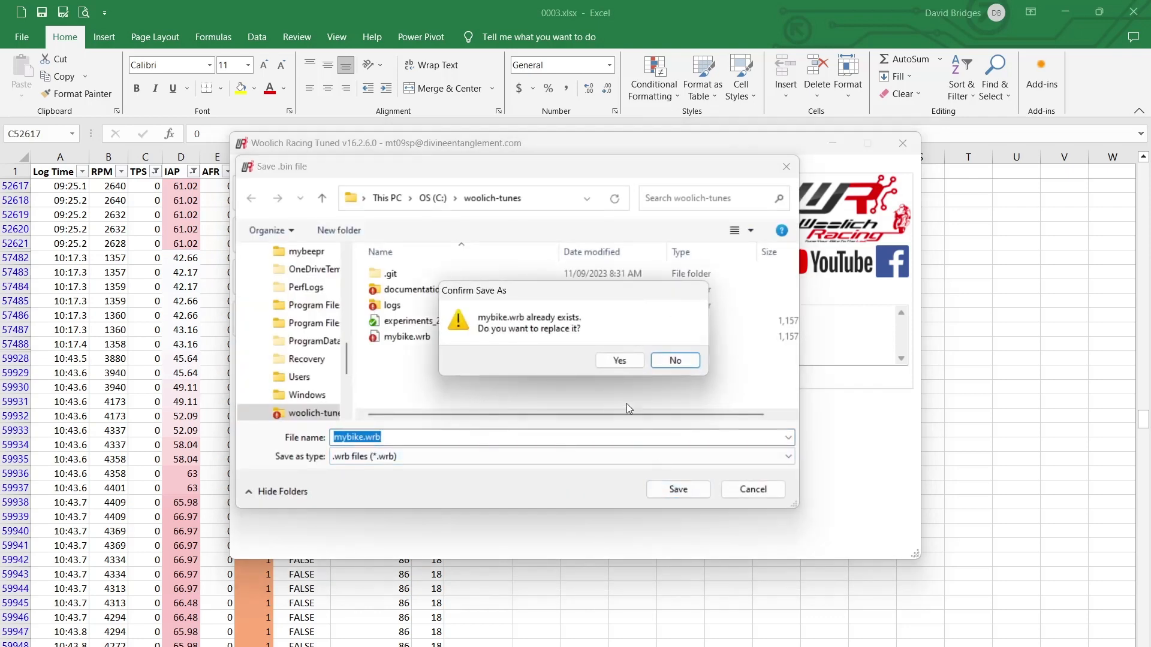
pyautogui.click(619, 361)
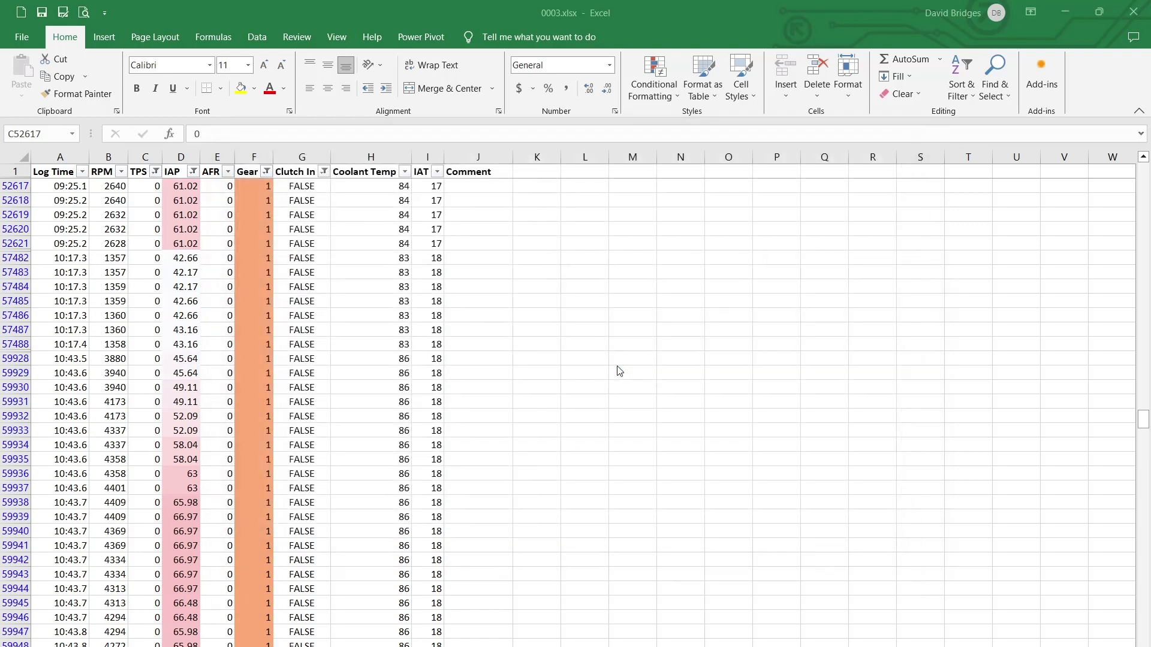